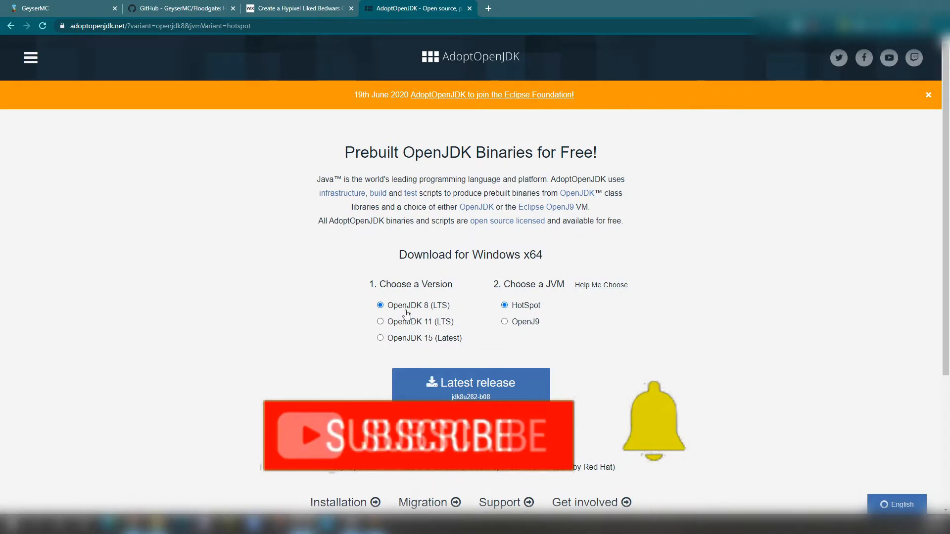
# Select OpenJDK 11 (LTS), try OpenJ9, then settle on HotSpot for Windows x64
pyautogui.click(380, 321)
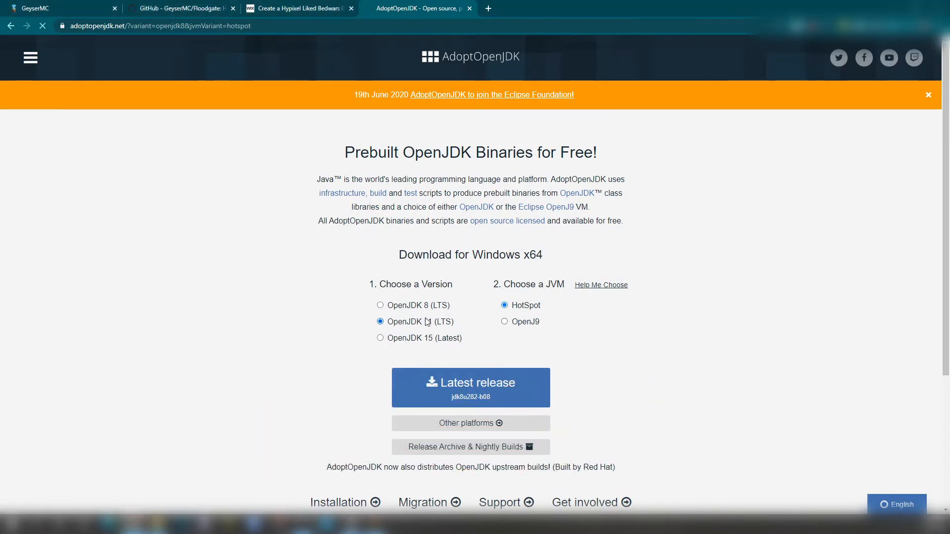
pyautogui.click(380, 321)
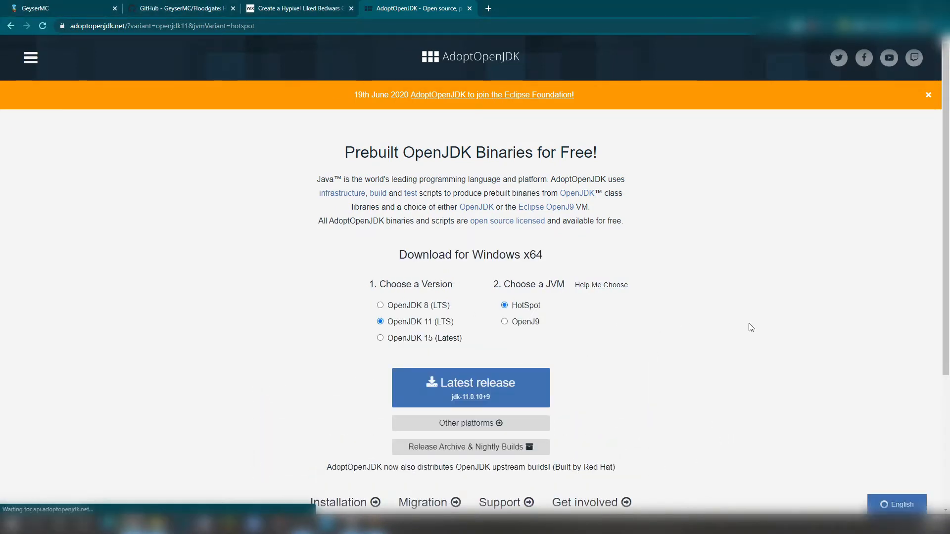
pyautogui.doubleClick(555, 284)
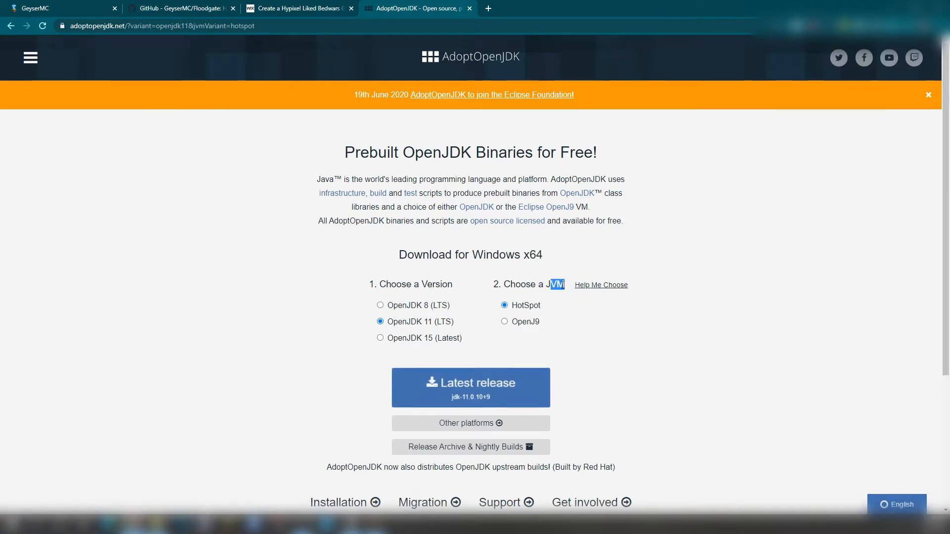
pyautogui.click(505, 321)
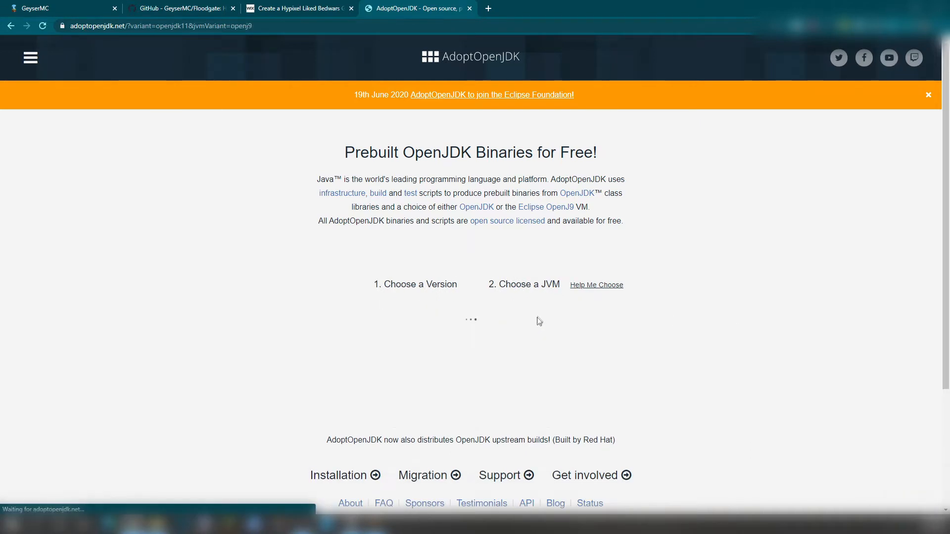
pyautogui.click(504, 304)
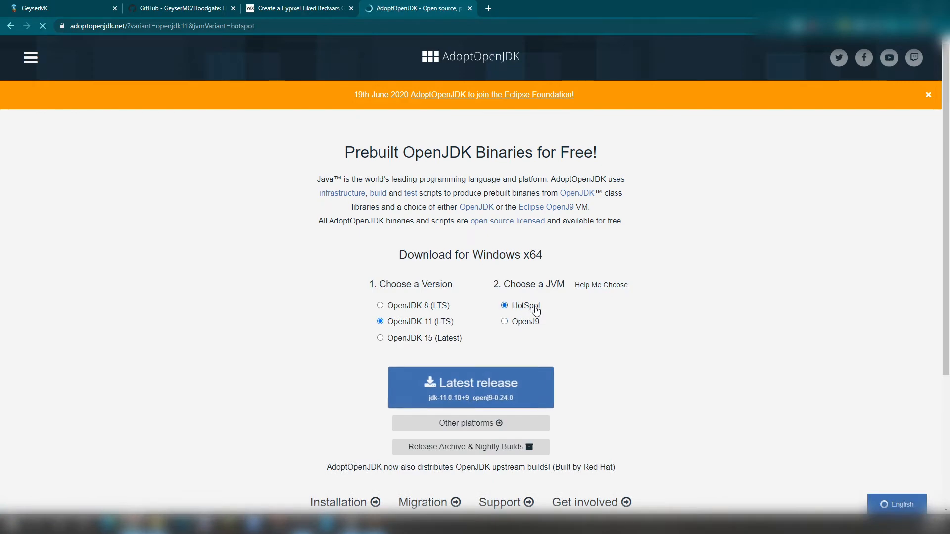
pyautogui.click(504, 304)
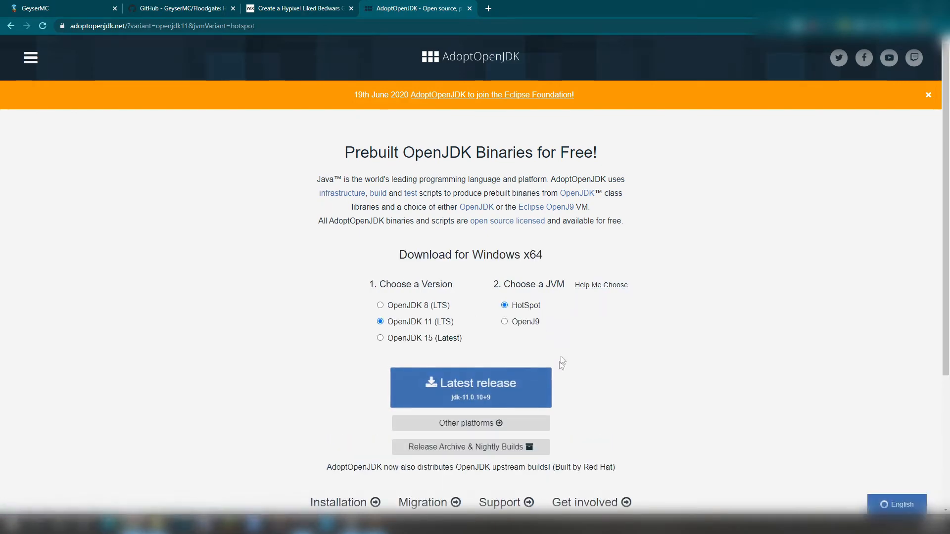
pyautogui.moveTo(758, 381)
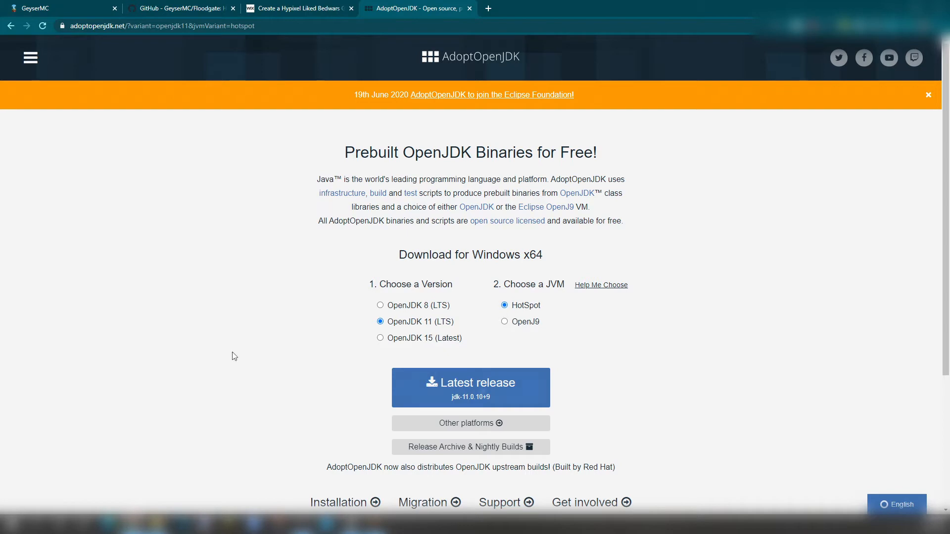
pyautogui.moveTo(802, 265)
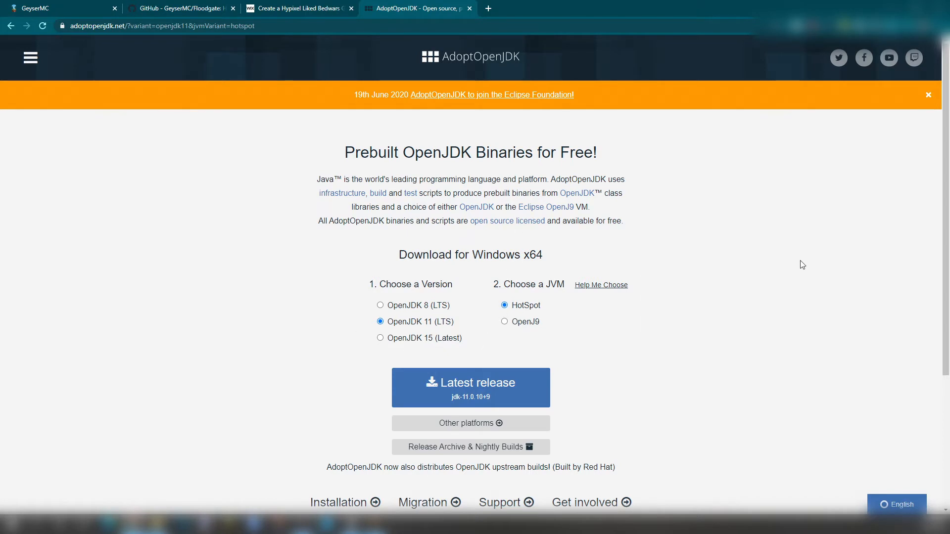
# Review the Bedwars article's Installation section and Java 11 and Screaming Bedwars plugin links
pyautogui.click(297, 8)
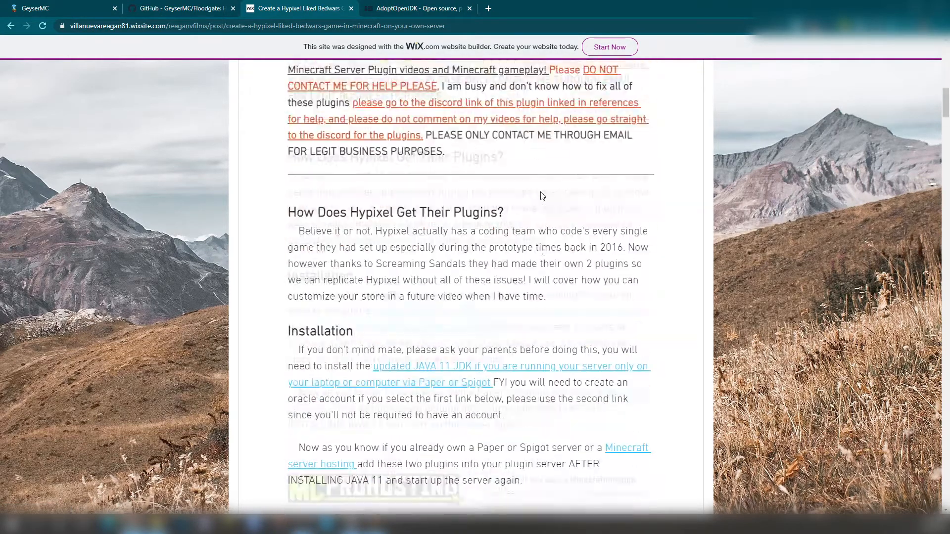
pyautogui.scroll(-3)
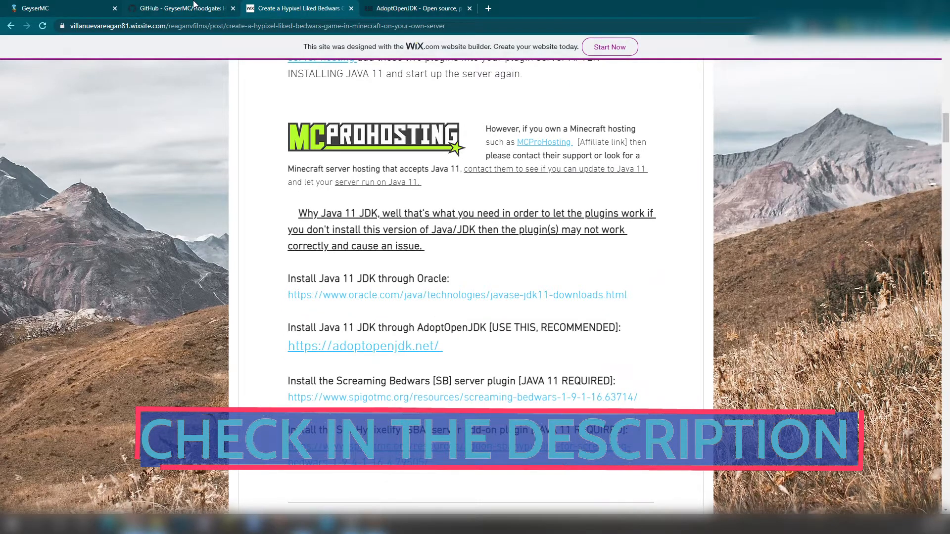
pyautogui.click(61, 8)
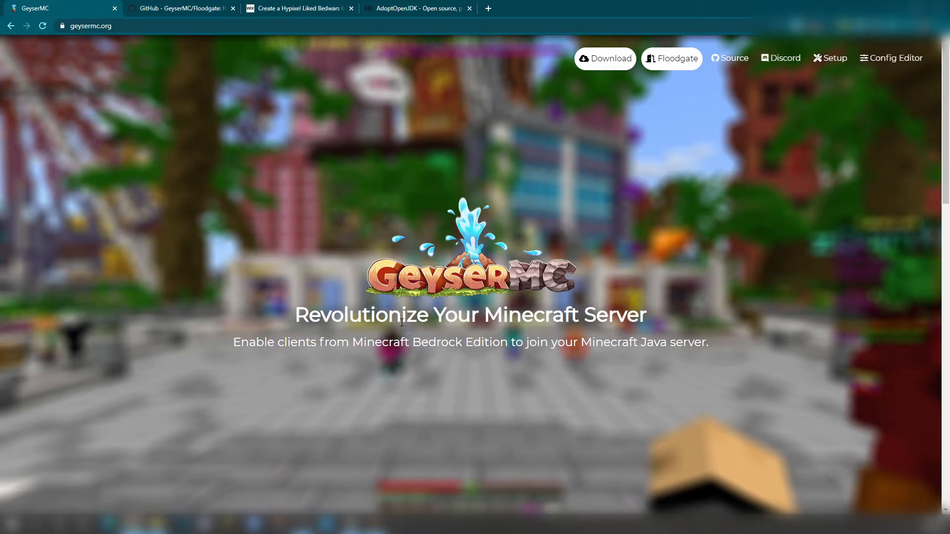
pyautogui.moveTo(736, 360)
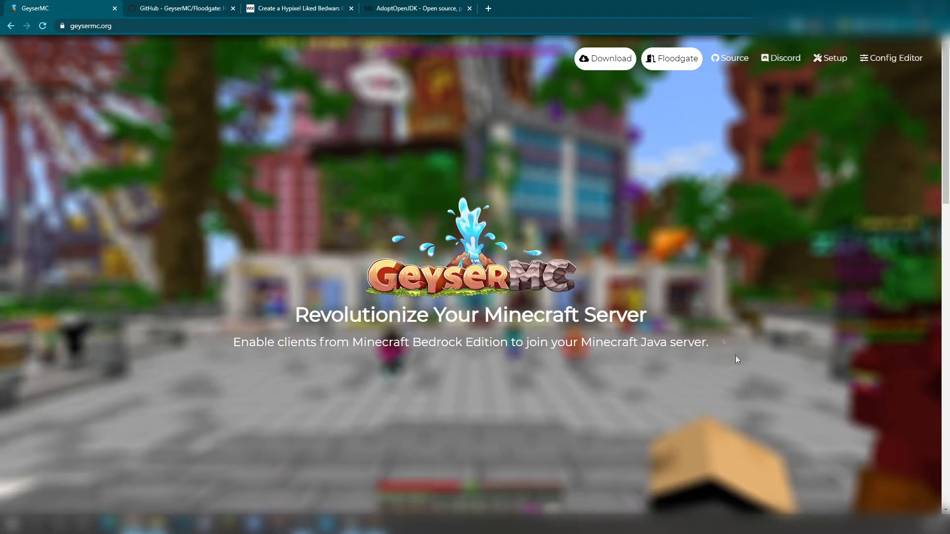
# Follow Download to the Jenkins Geyser master page listing Geyser.jar
pyautogui.click(604, 58)
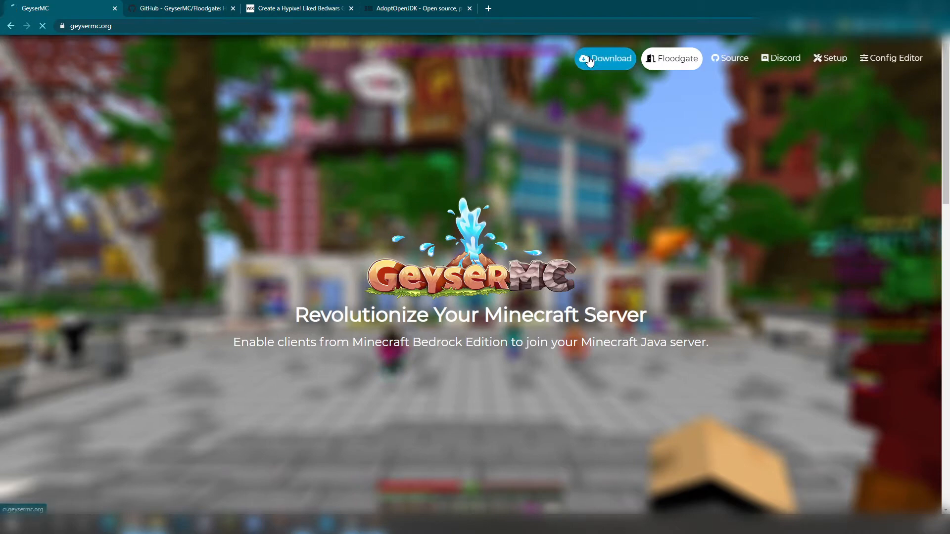
pyautogui.click(604, 59)
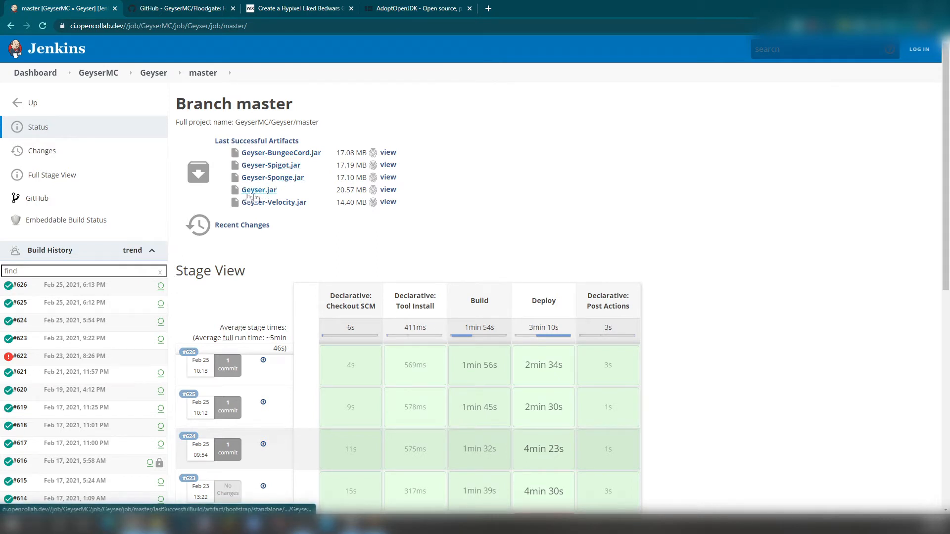
pyautogui.moveTo(248, 220)
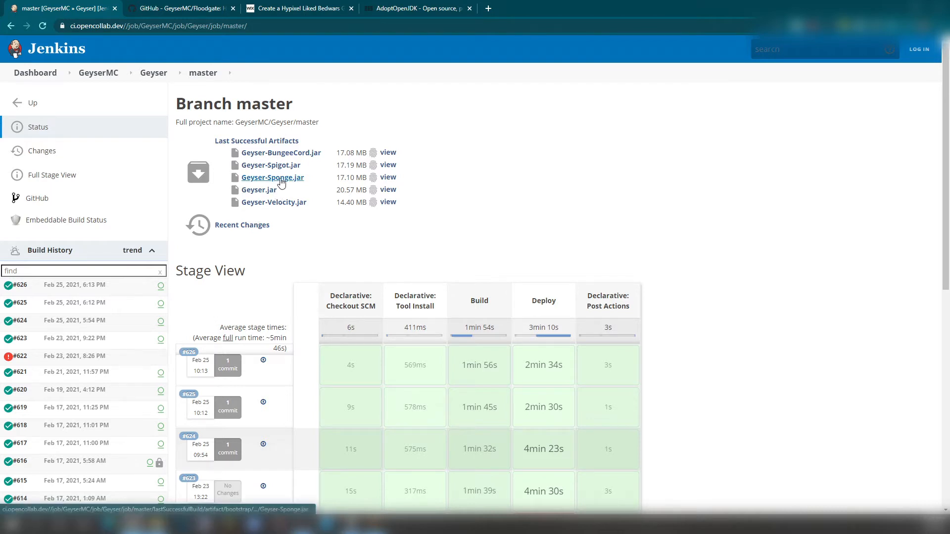
pyautogui.moveTo(270, 165)
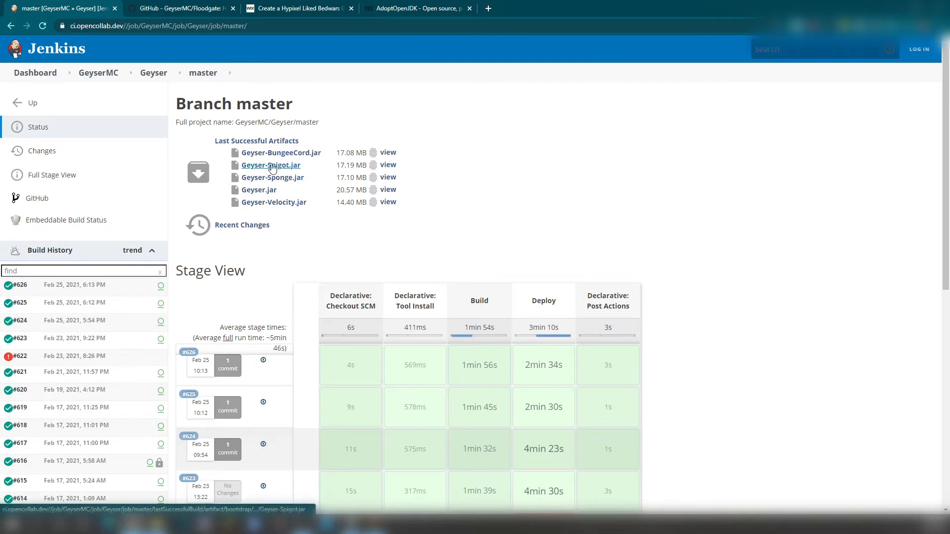
pyautogui.moveTo(280, 153)
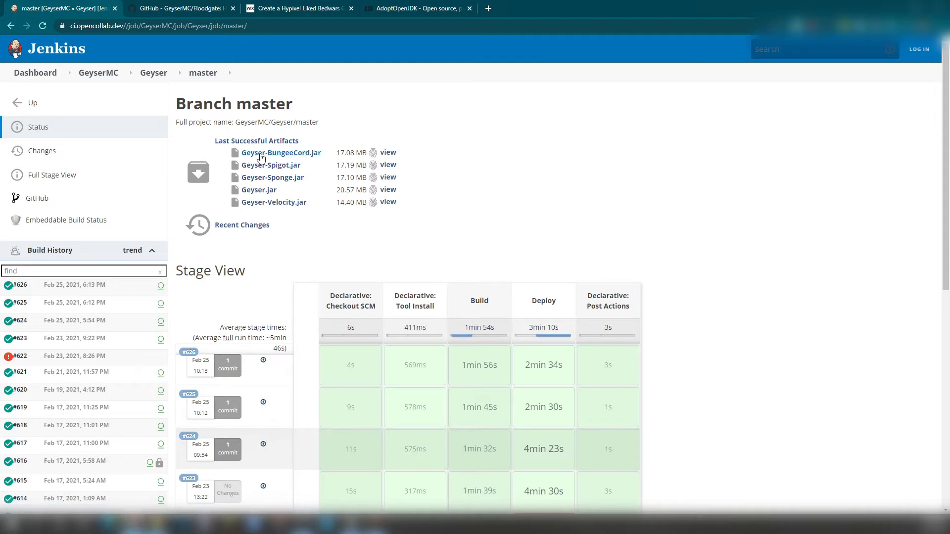
pyautogui.moveTo(256, 141)
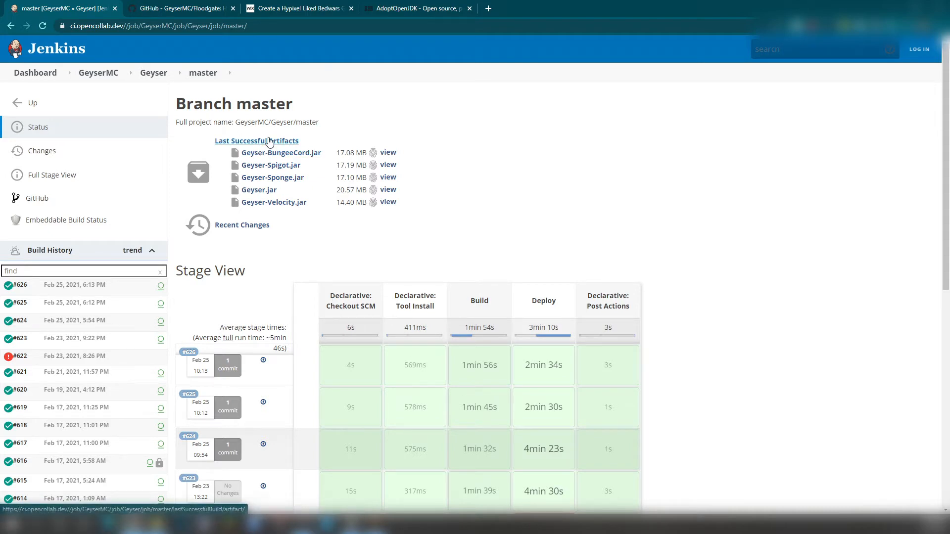
pyautogui.moveTo(273, 201)
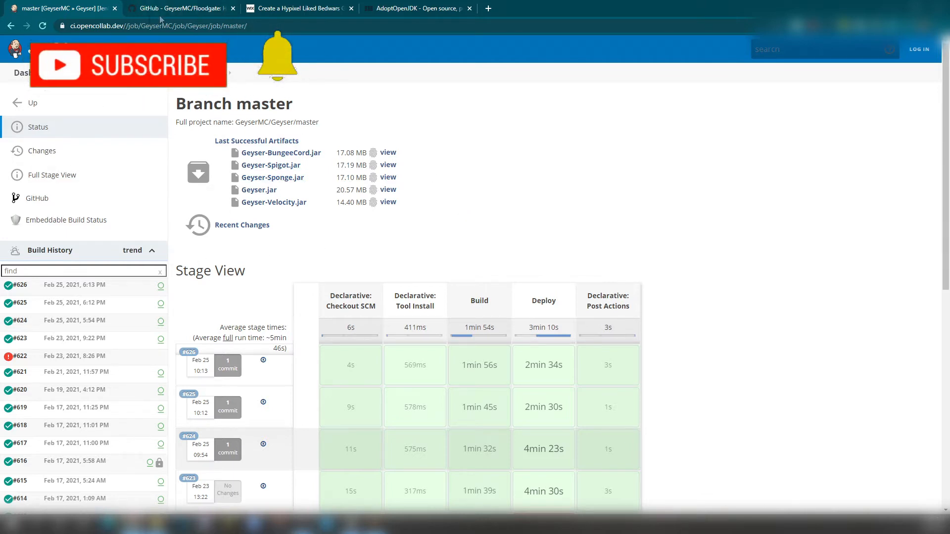
# Review the Floodgate GitHub repository, then follow its website link to geysermc.org
pyautogui.click(181, 8)
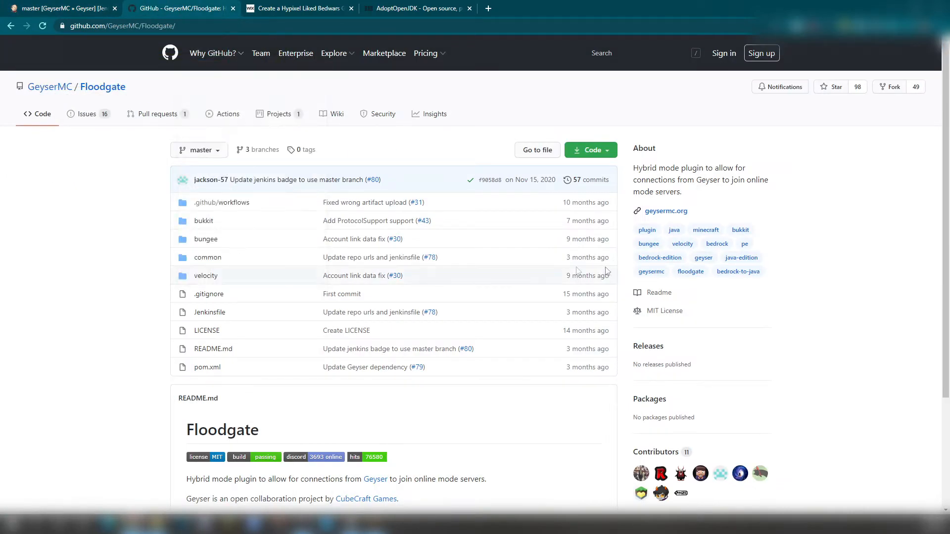
pyautogui.moveTo(768, 221)
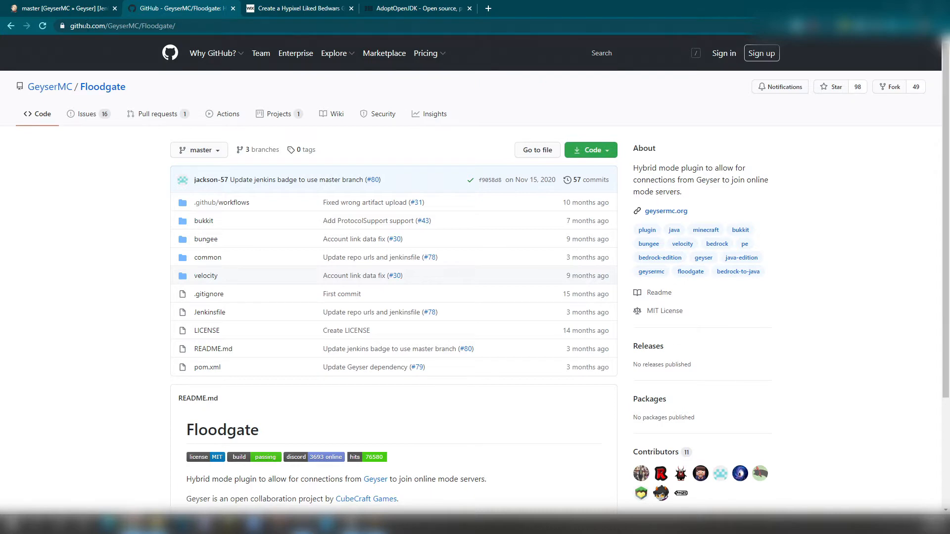
pyautogui.click(665, 211)
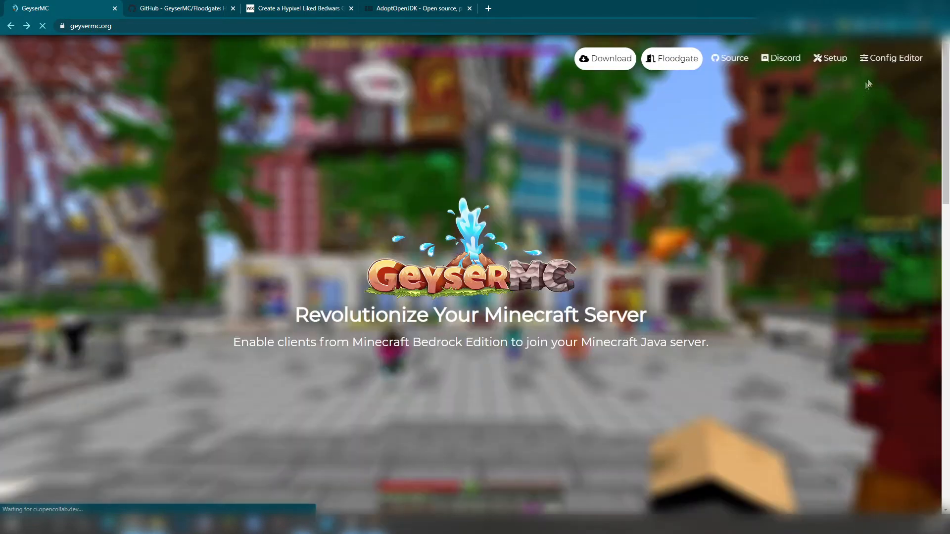
# Load the default config in Config Editor and scroll to the bedrock address, port and motd
pyautogui.click(896, 57)
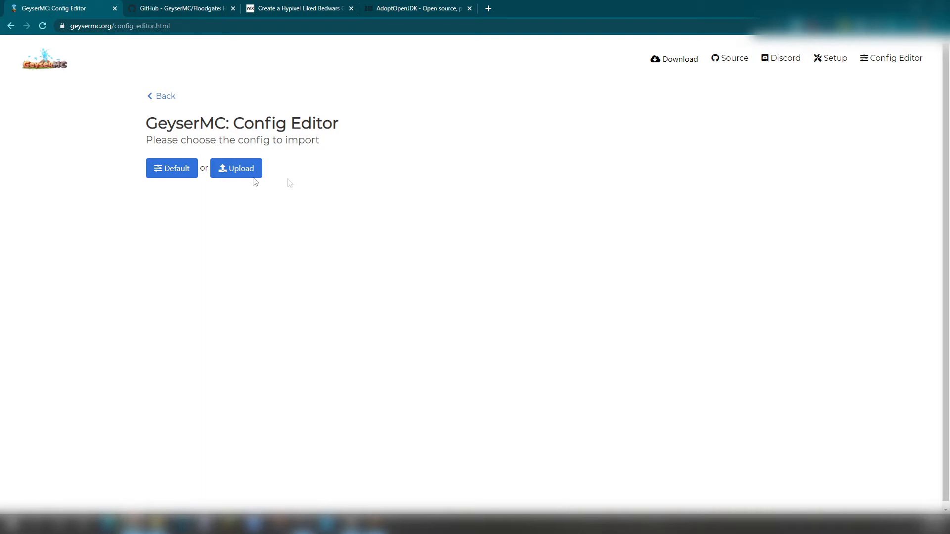
pyautogui.click(172, 167)
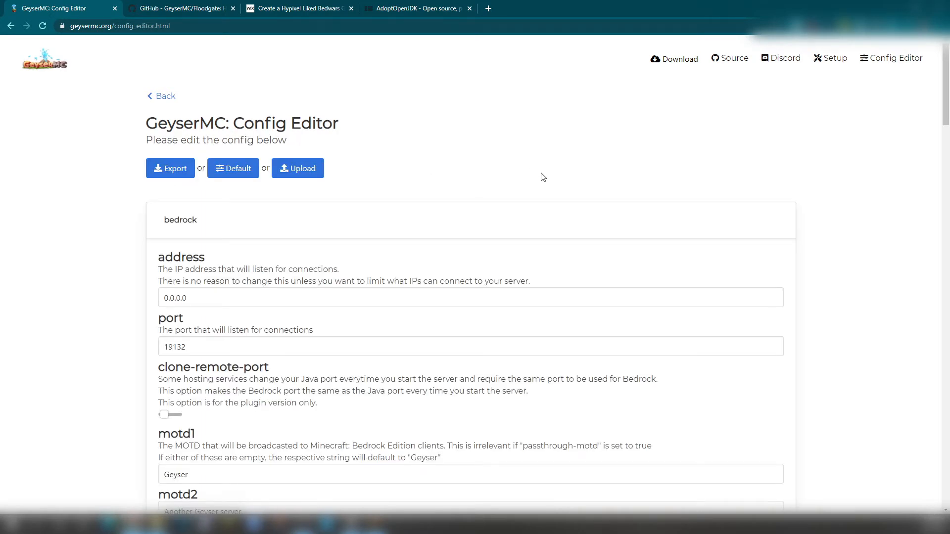
pyautogui.scroll(-3)
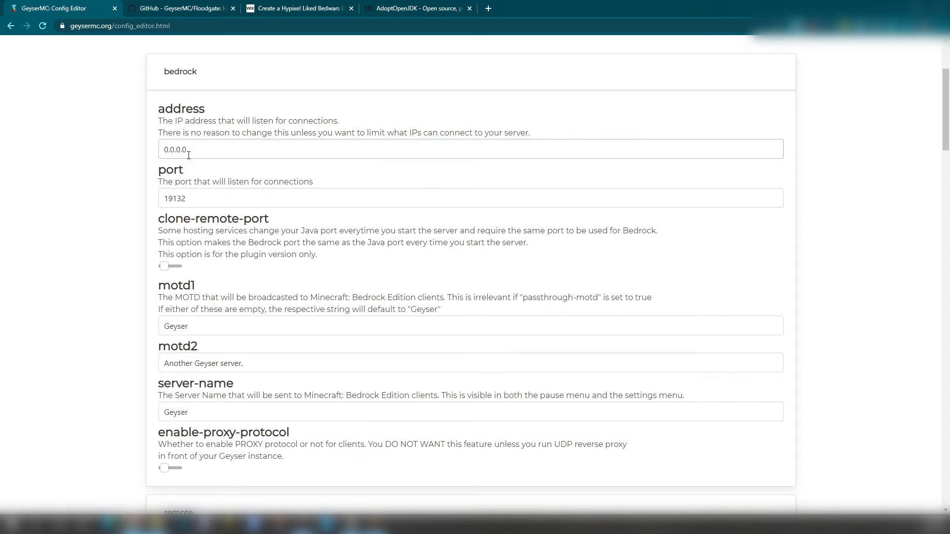
# Replace bedrock port 19132 with 25565 and read the clone-remote-port explanation
pyautogui.click(470, 198)
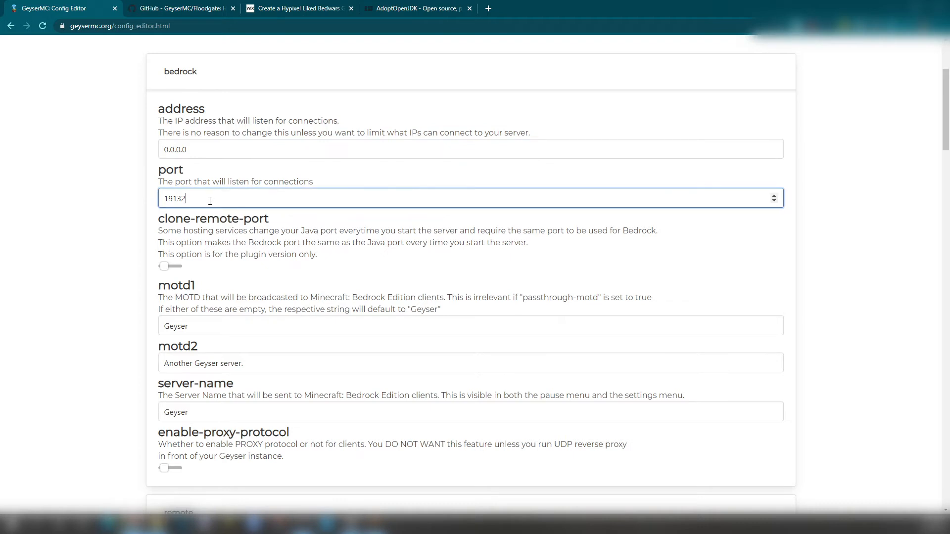
pyautogui.doubleClick(175, 198)
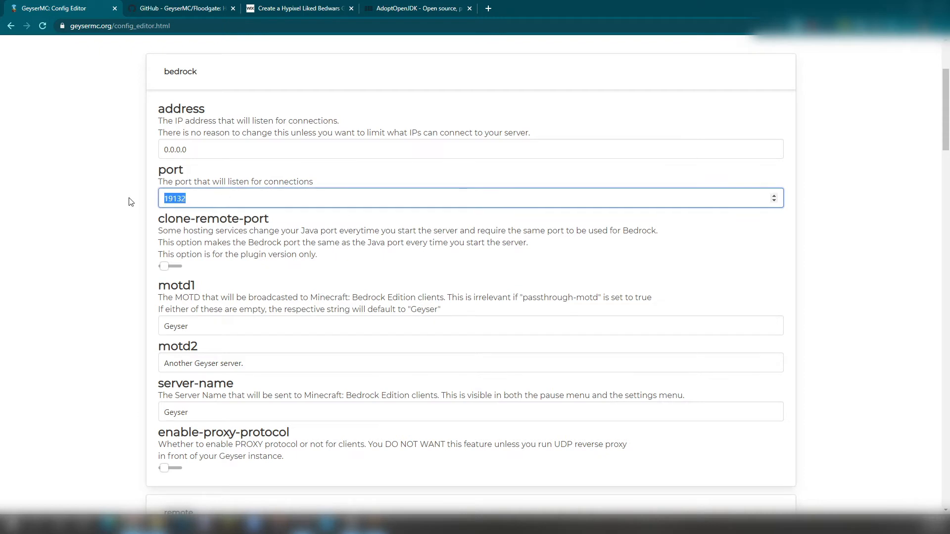
pyautogui.write('25565')
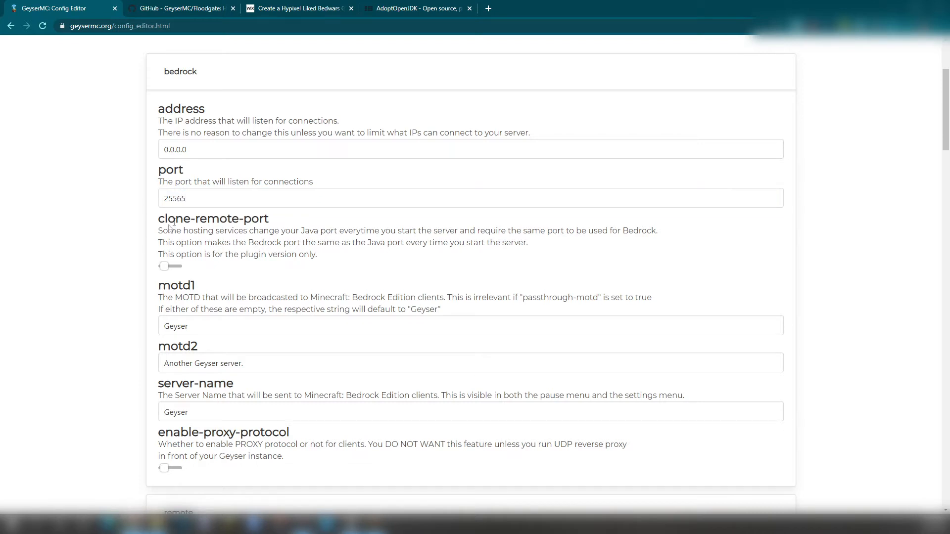
pyautogui.moveTo(206, 233)
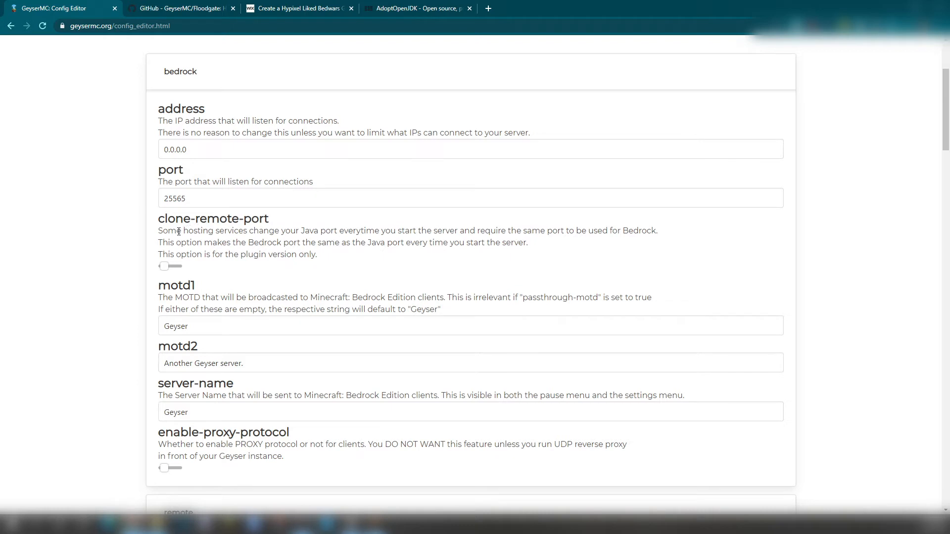
pyautogui.moveTo(178, 231); pyautogui.dragTo(601, 231)
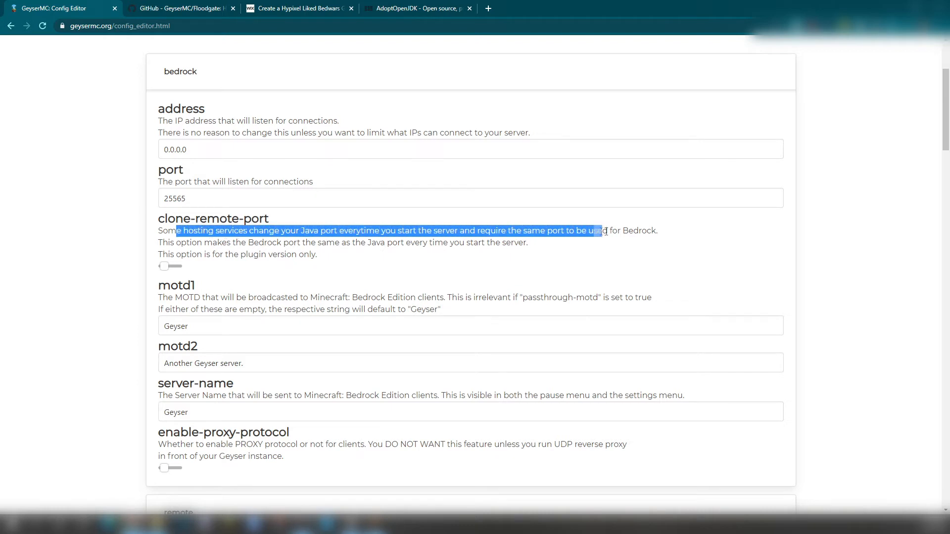
pyautogui.click(459, 243)
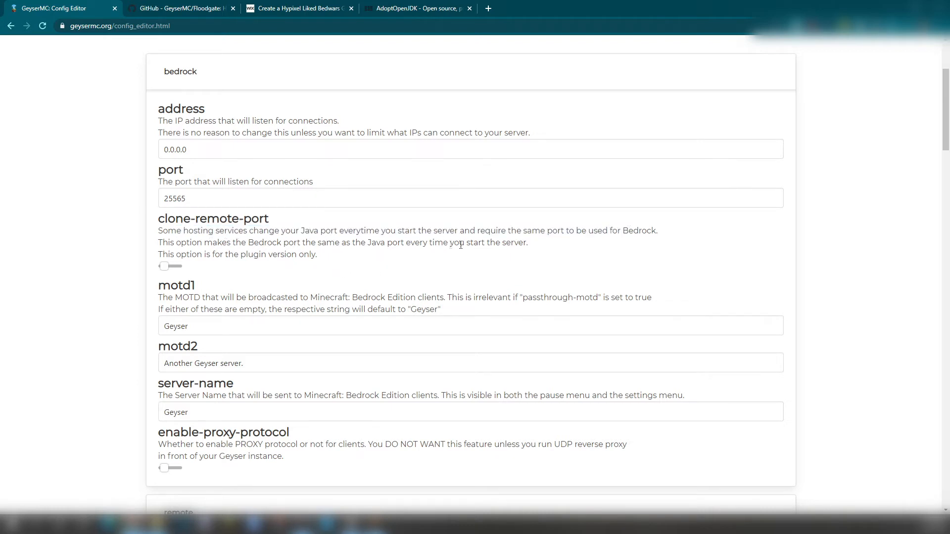
pyautogui.moveTo(285, 230); pyautogui.dragTo(486, 230)
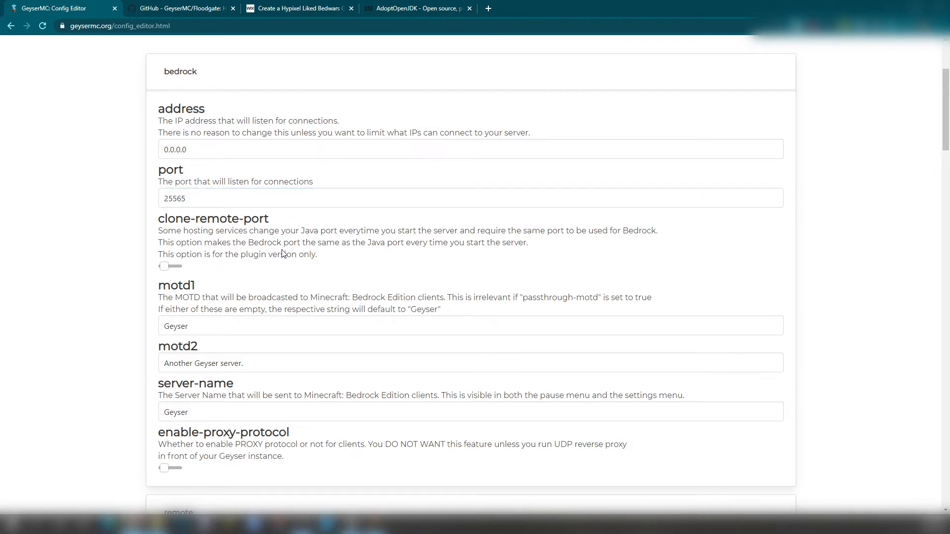
# Change motd1 to SRGCity and erase the drafted motd2 text, leaving it blank
pyautogui.scroll(-3)
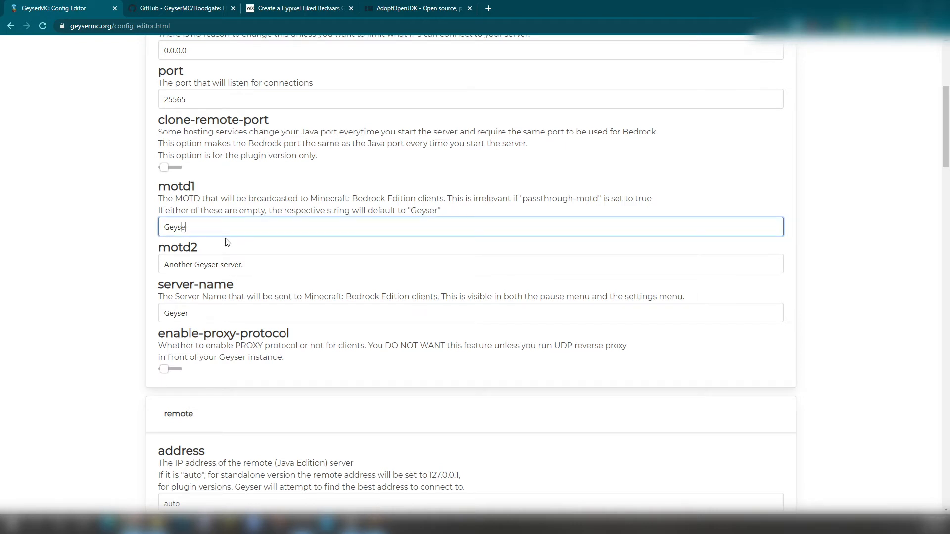
pyautogui.write('SRG1')
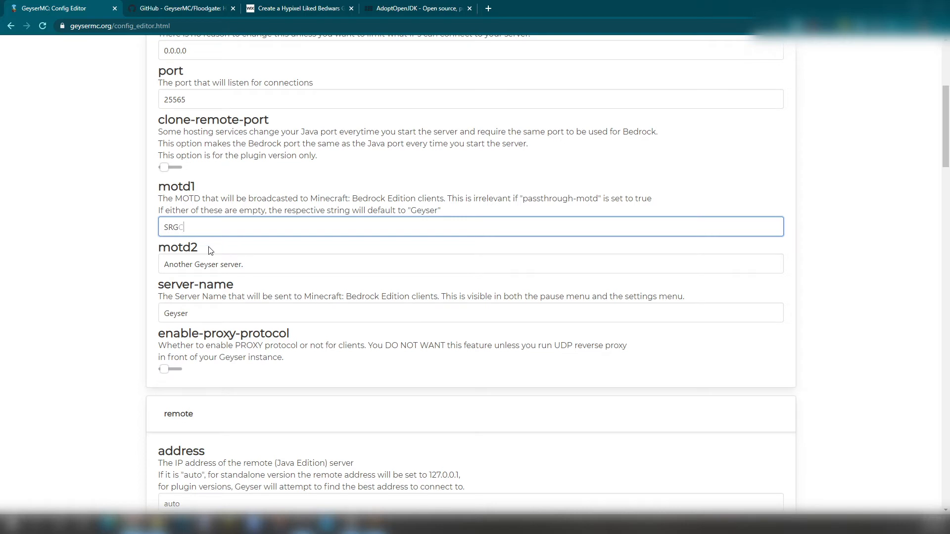
pyautogui.click(469, 264)
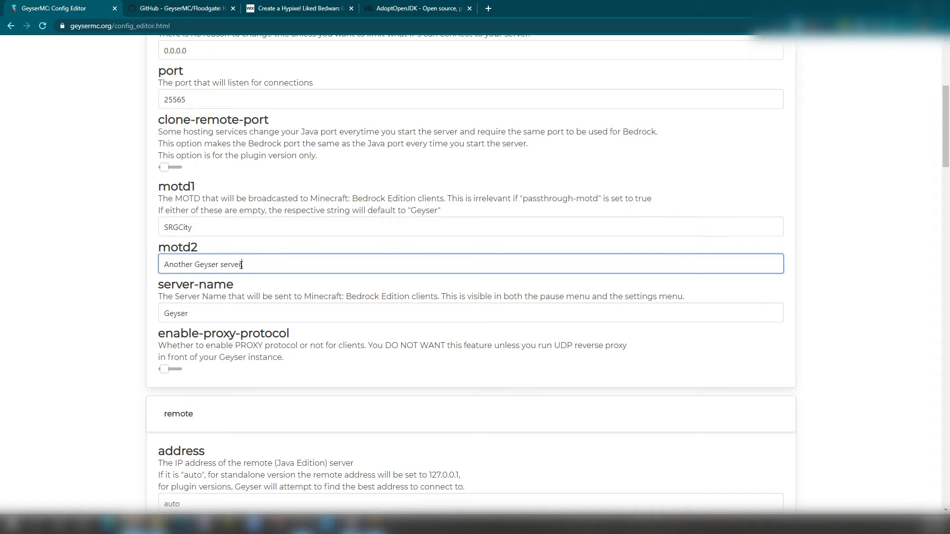
pyautogui.write('.')
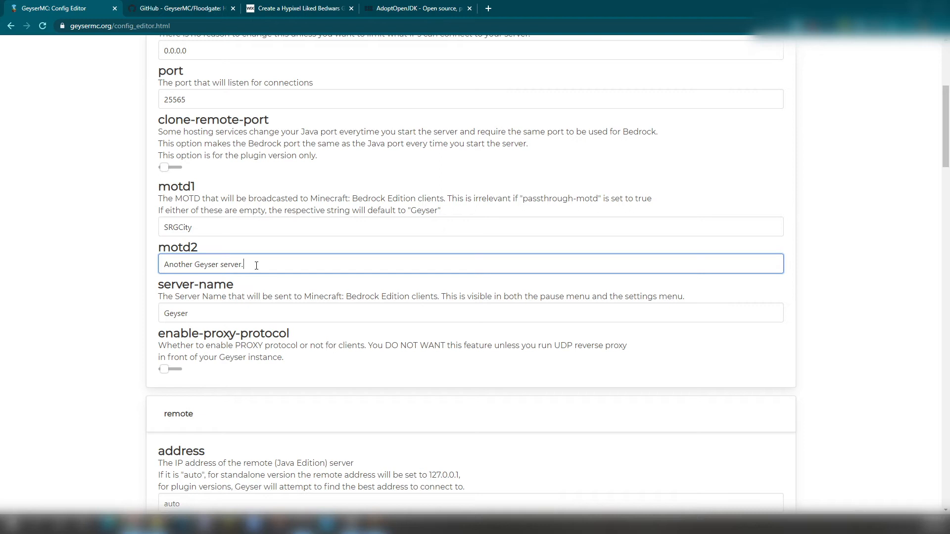
pyautogui.tripleClick(202, 264)
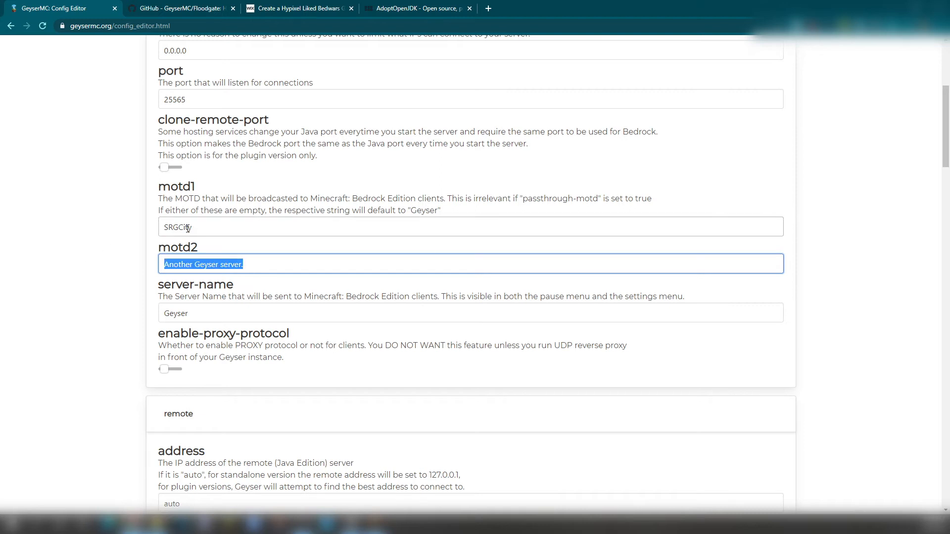
pyautogui.write('Welcome')
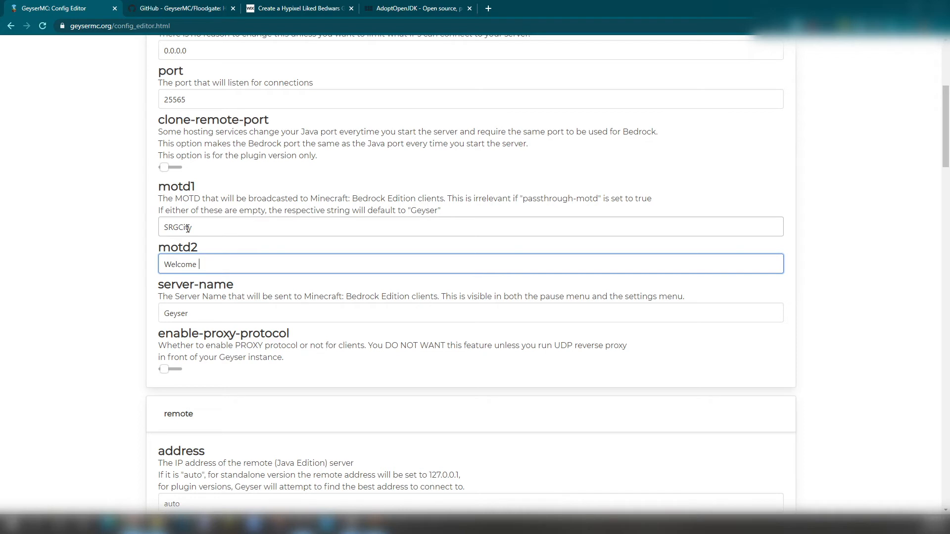
pyautogui.write('S')
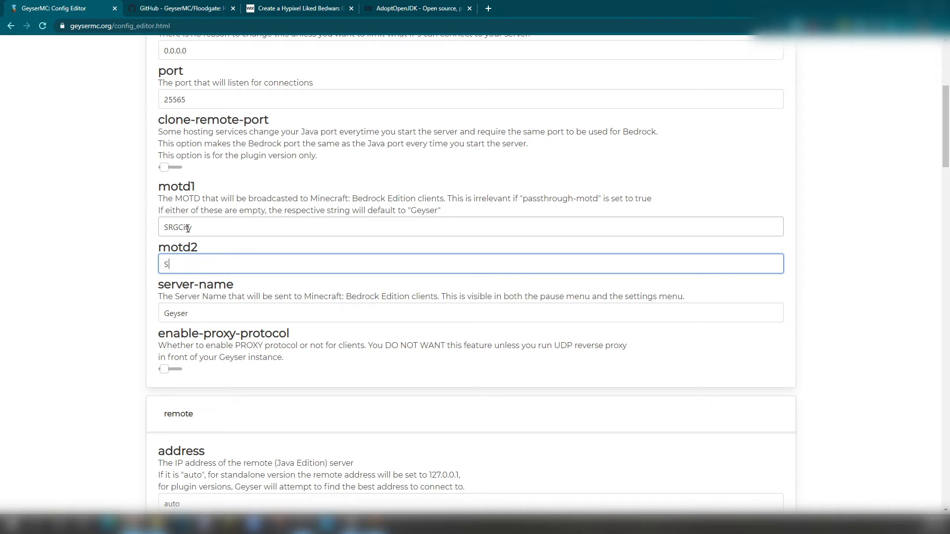
pyautogui.press('Backspace')
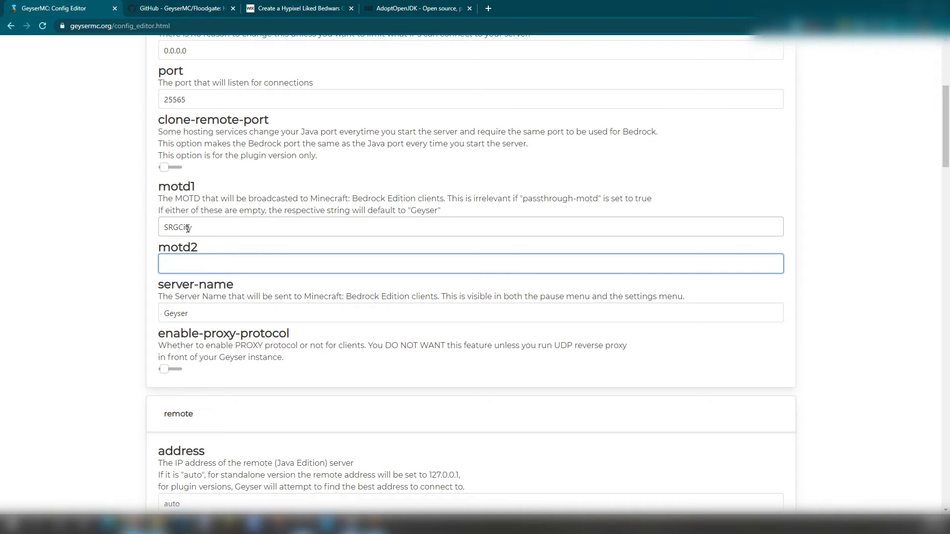
pyautogui.write('Bedwar')
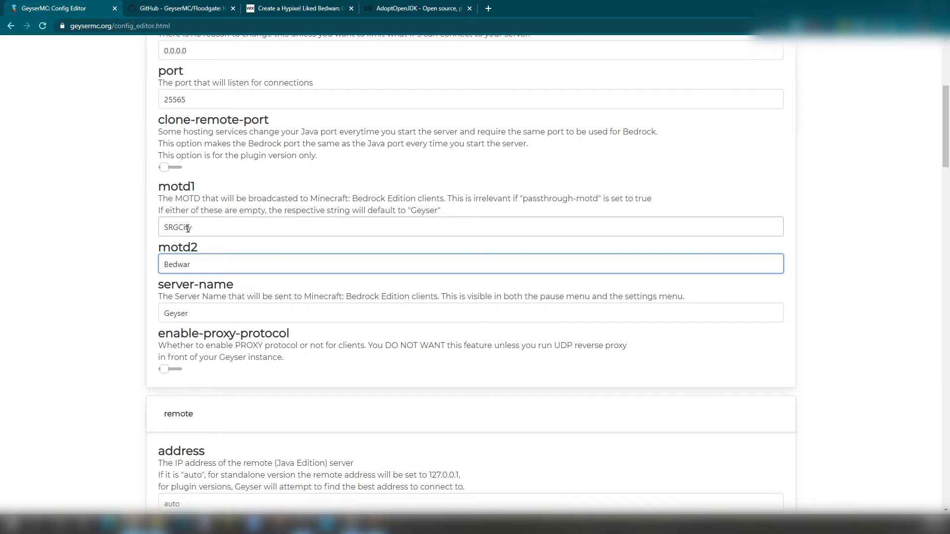
pyautogui.write('Pogge')
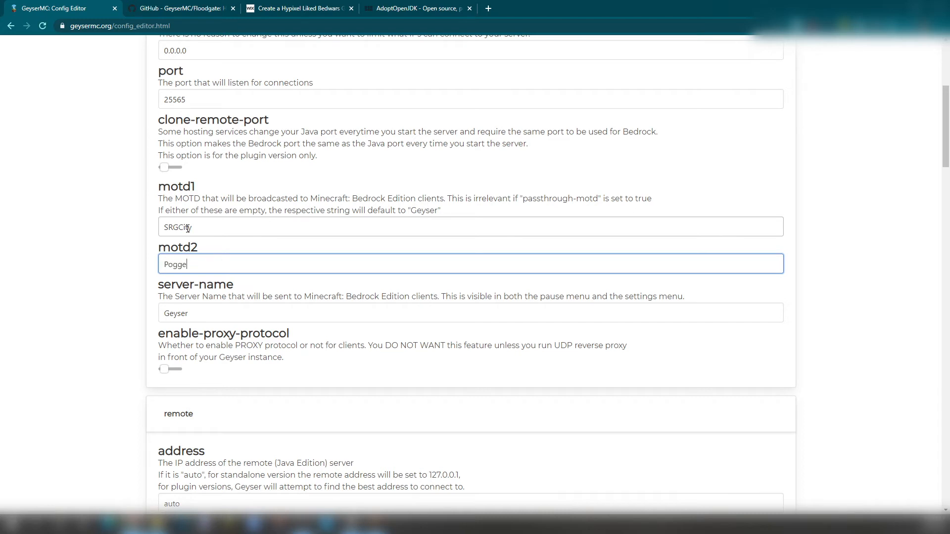
pyautogui.press('ctrl+a')
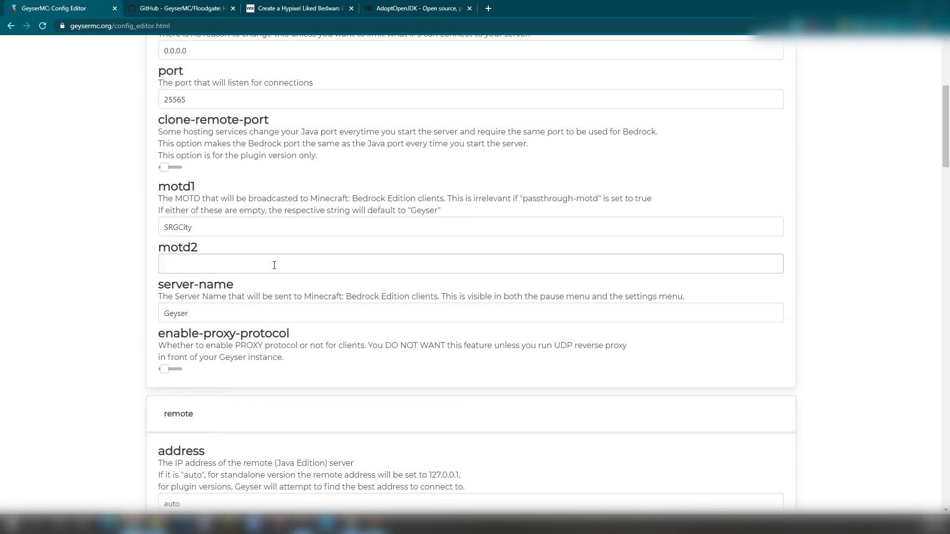
pyautogui.doubleClick(175, 313)
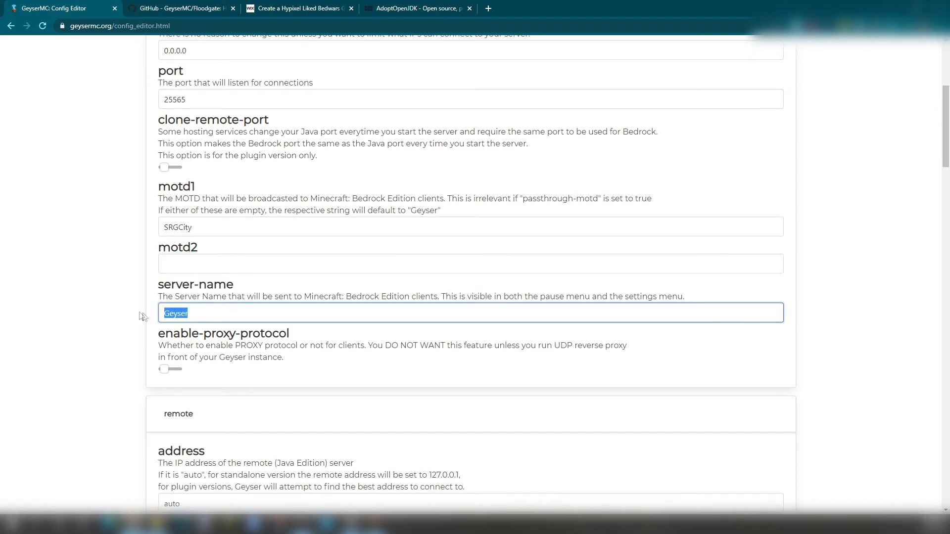
pyautogui.scroll(-3)
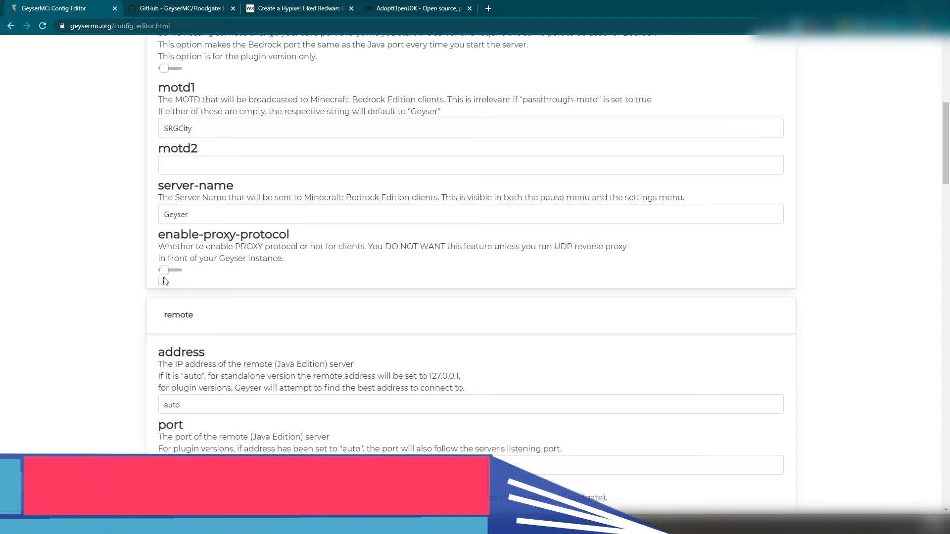
pyautogui.moveTo(185, 246); pyautogui.dragTo(283, 259)
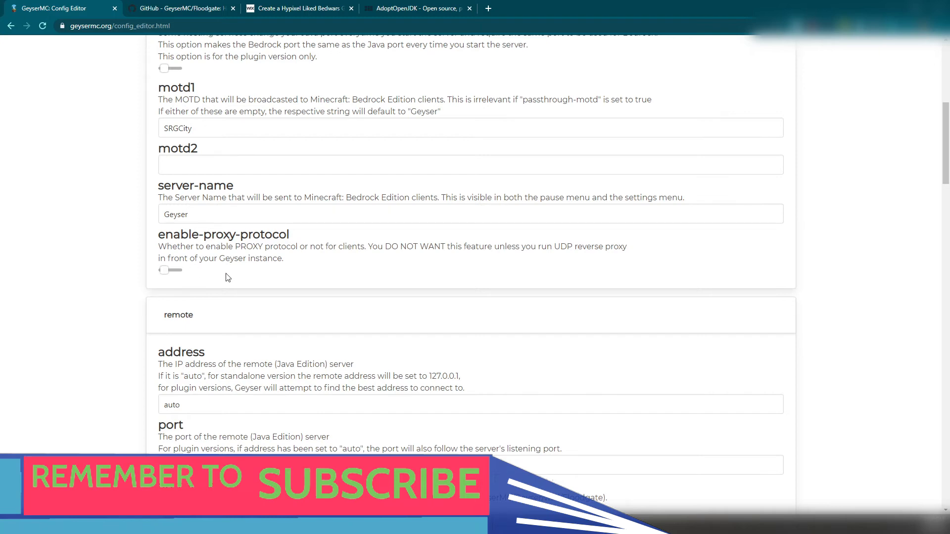
pyautogui.scroll(-3)
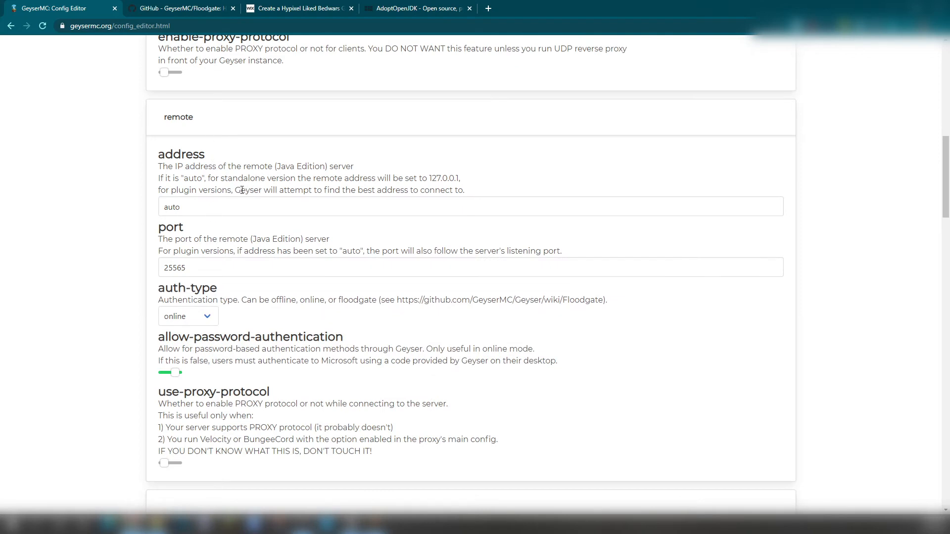
pyautogui.moveTo(234, 190); pyautogui.dragTo(464, 189)
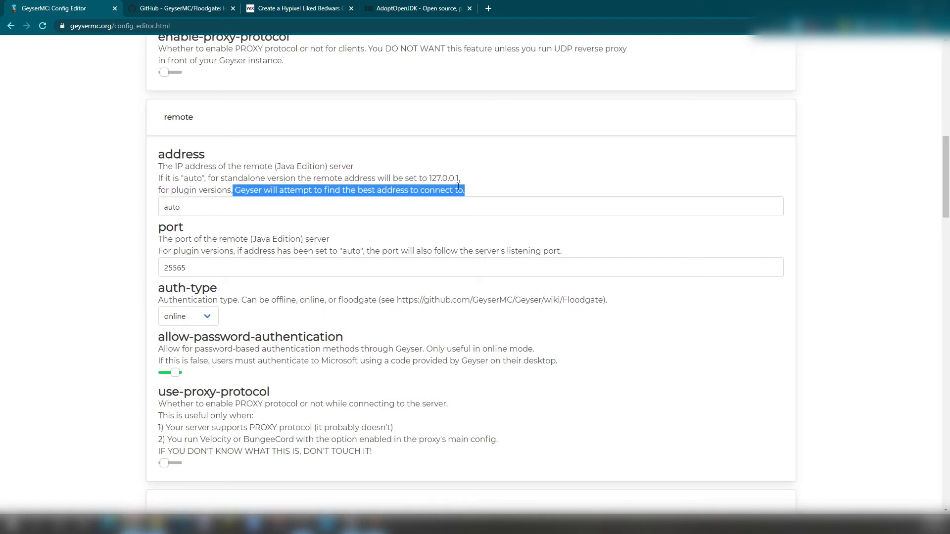
pyautogui.click(213, 207)
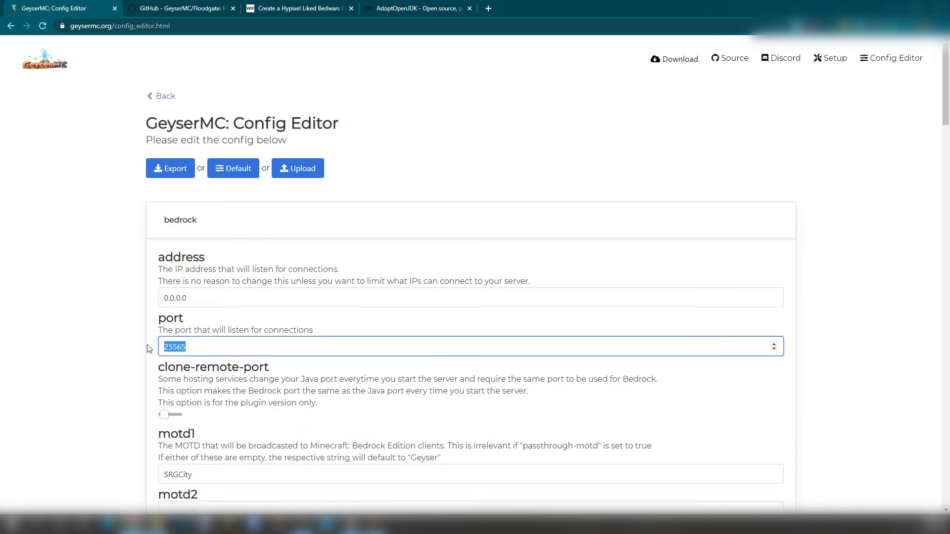
pyautogui.write('25')
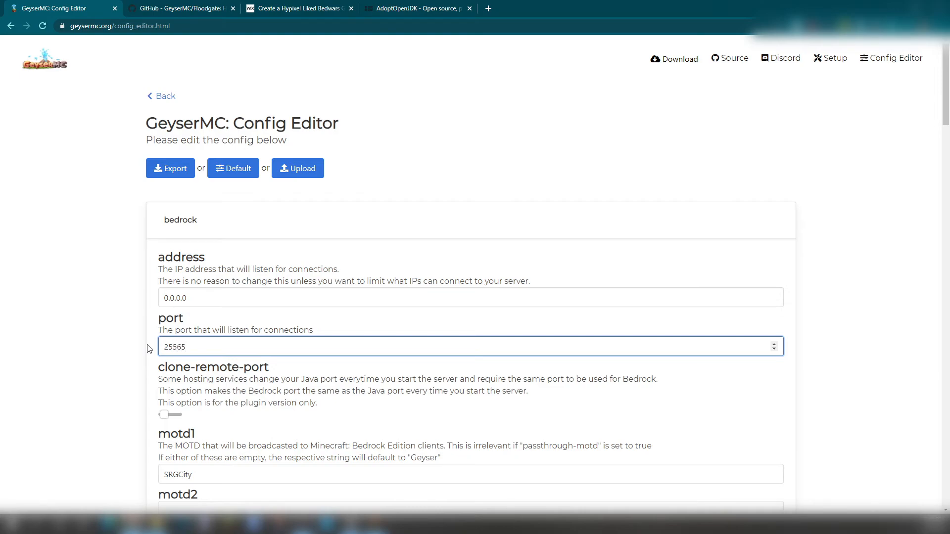
# Switch the remote auth-type dropdown from online to floodgate
pyautogui.scroll(-3)
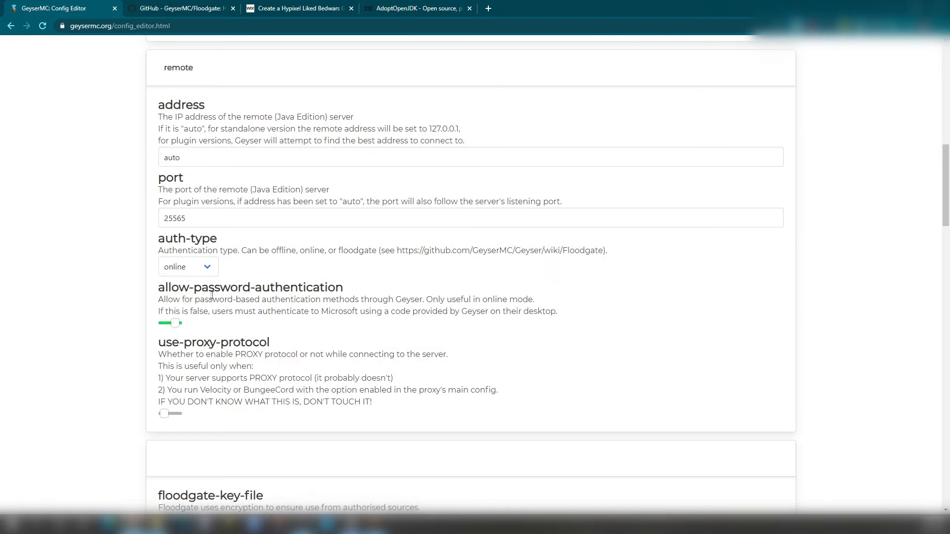
pyautogui.moveTo(224, 282)
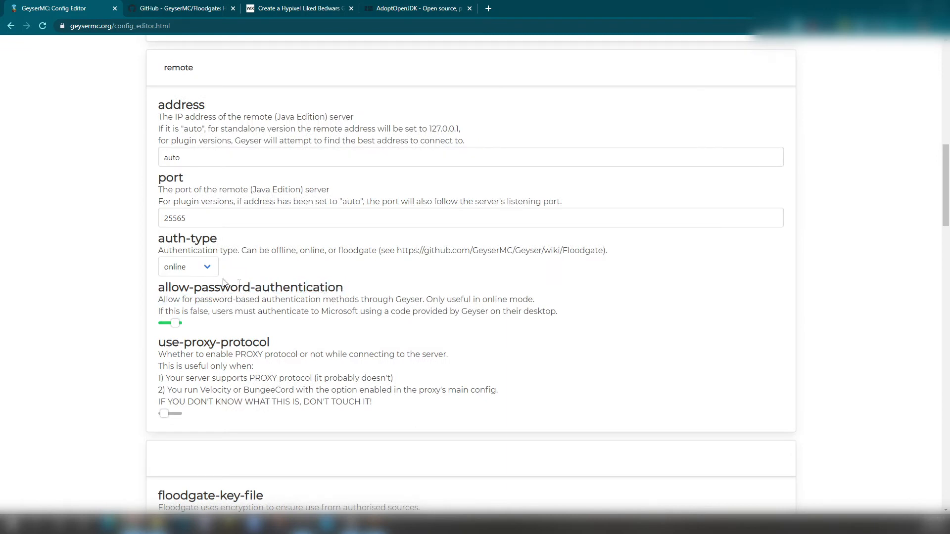
pyautogui.click(186, 266)
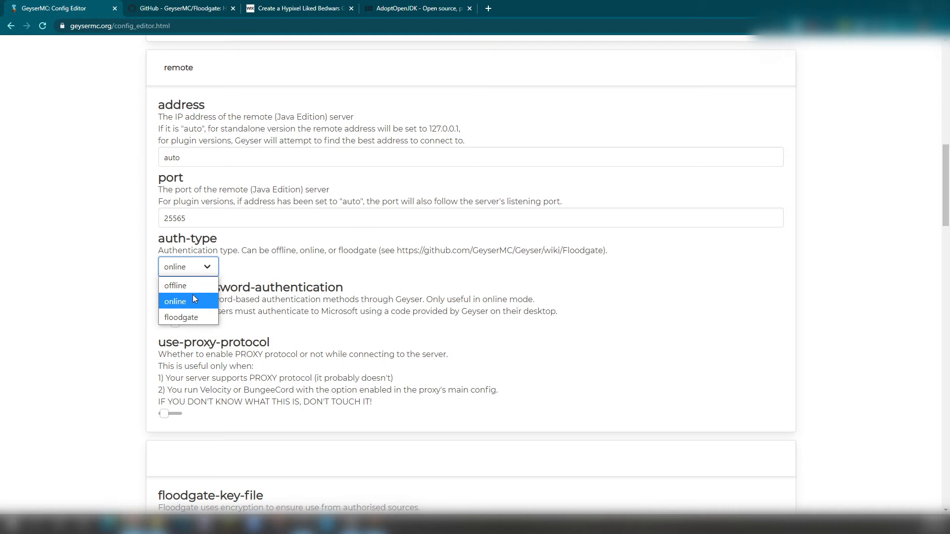
pyautogui.click(180, 317)
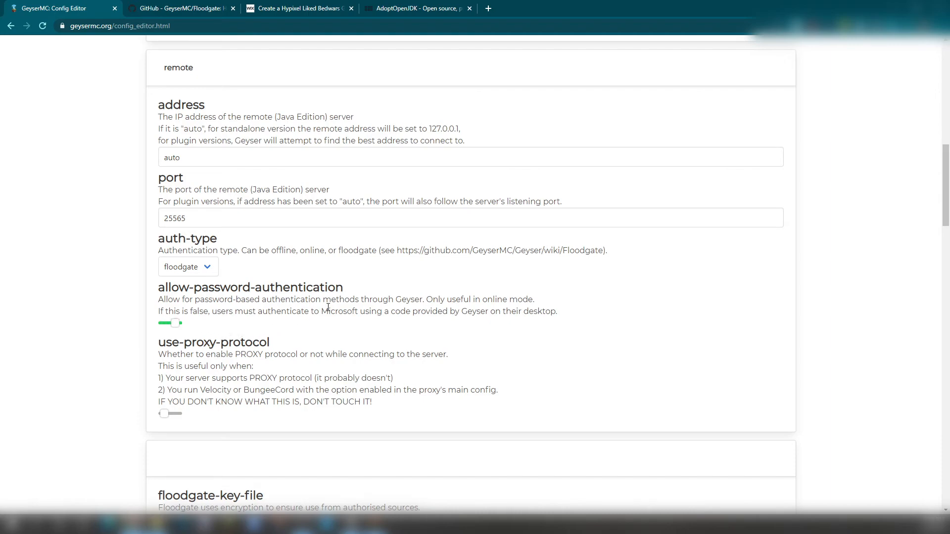
pyautogui.scroll(-3)
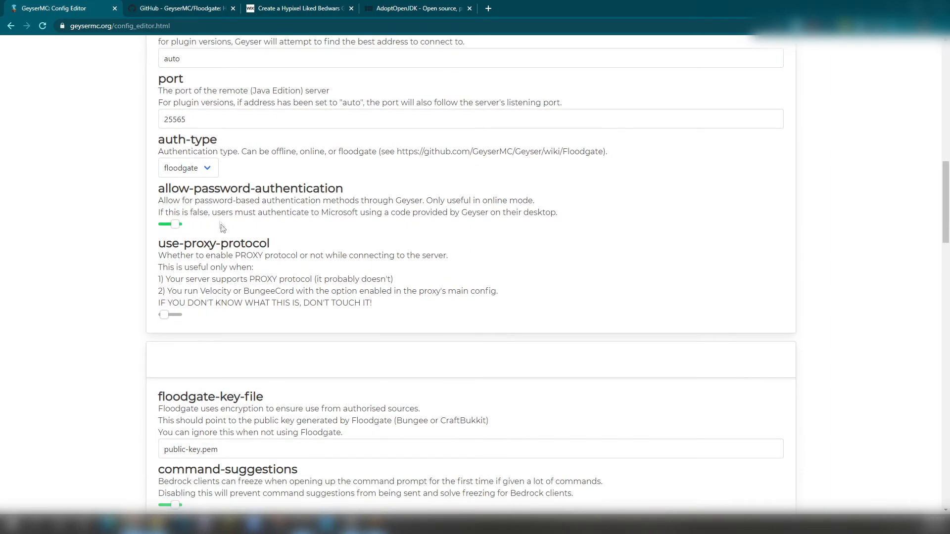
pyautogui.scroll(-3)
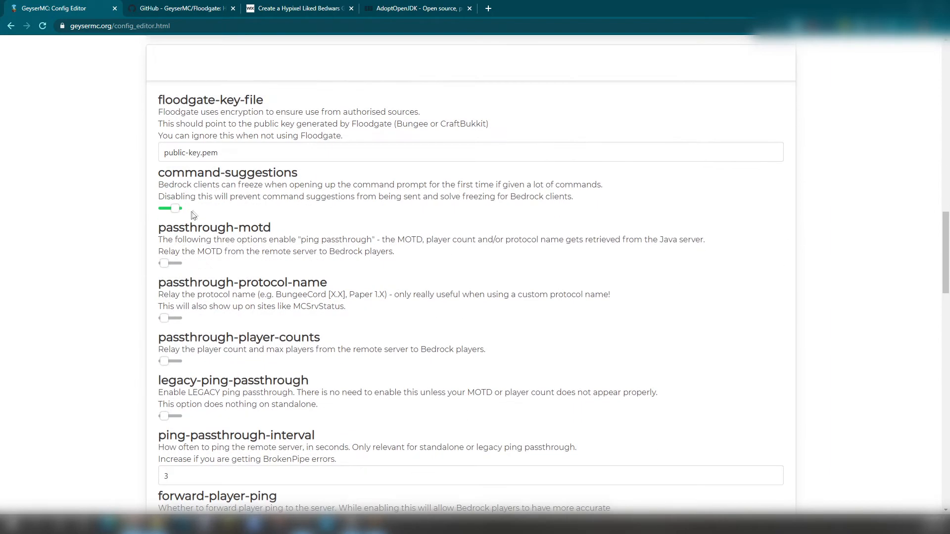
pyautogui.scroll(3)
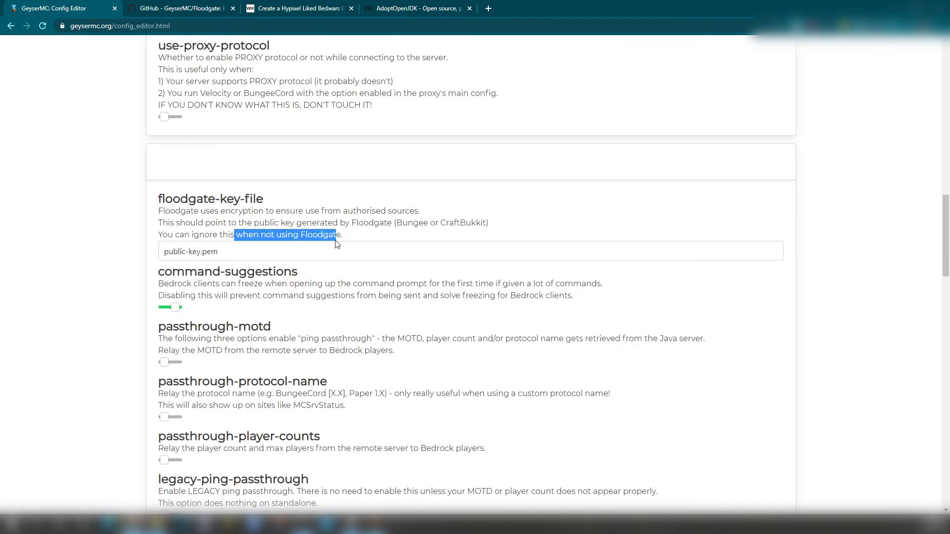
pyautogui.click(229, 263)
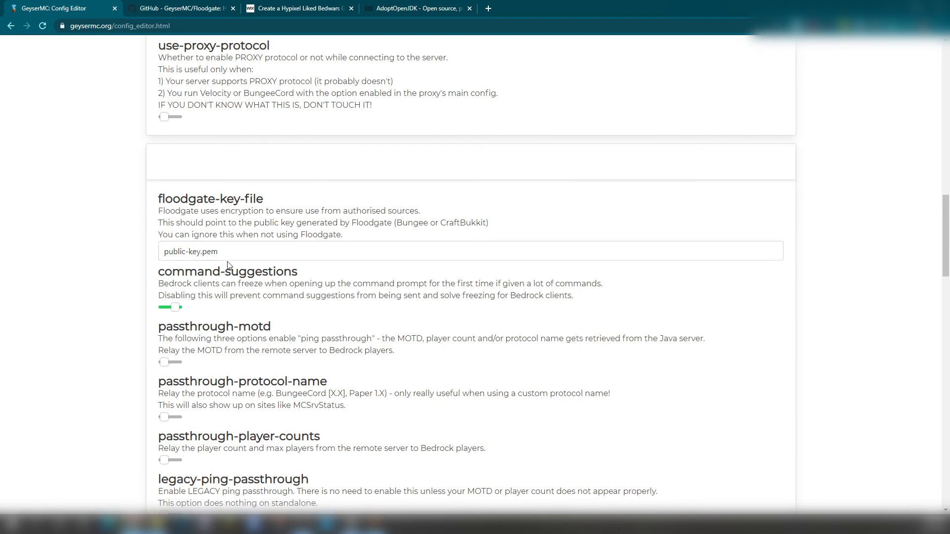
pyautogui.doubleClick(189, 252)
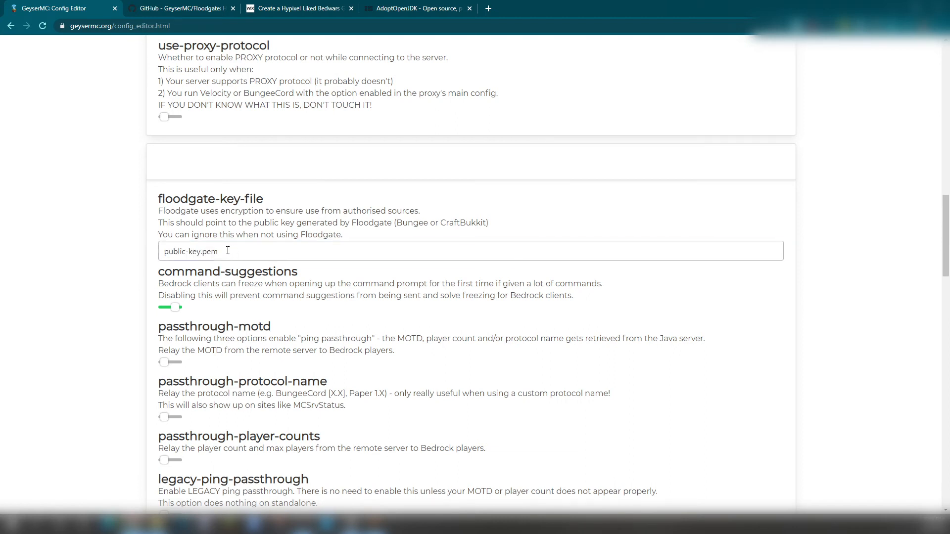
pyautogui.doubleClick(190, 251)
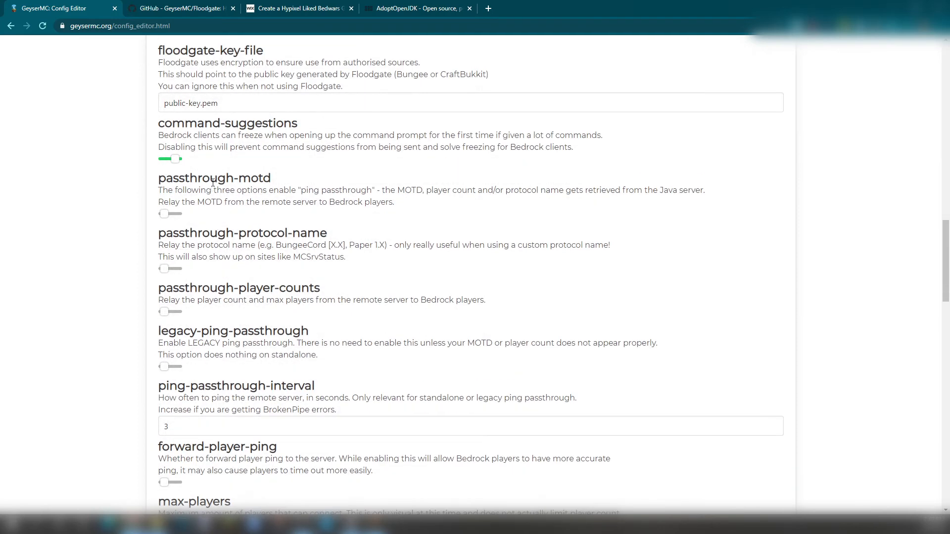
pyautogui.moveTo(158, 135); pyautogui.dragTo(572, 147)
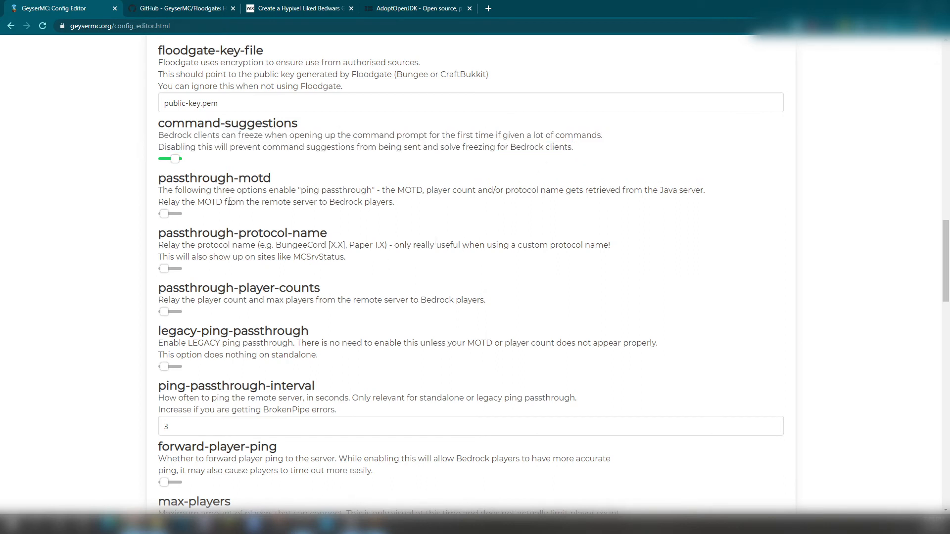
pyautogui.moveTo(379, 187)
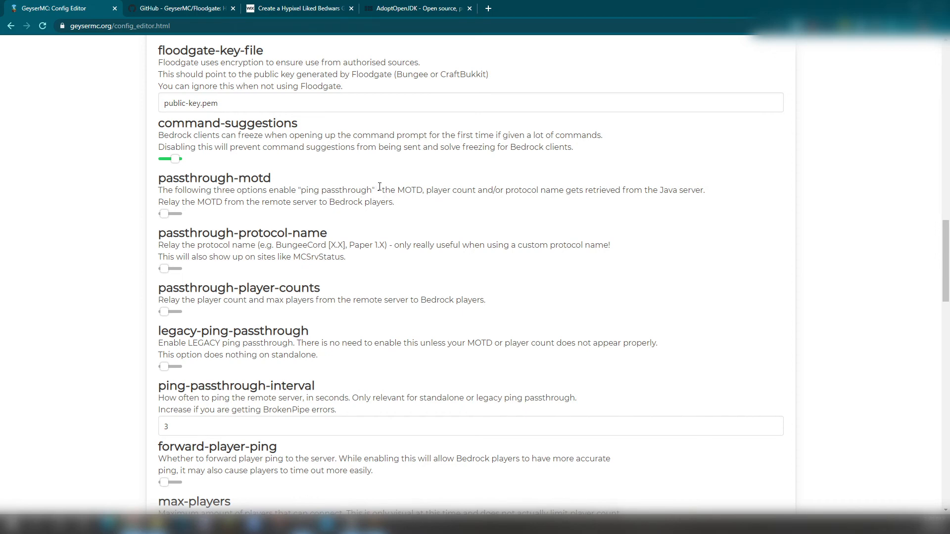
pyautogui.scroll(-3)
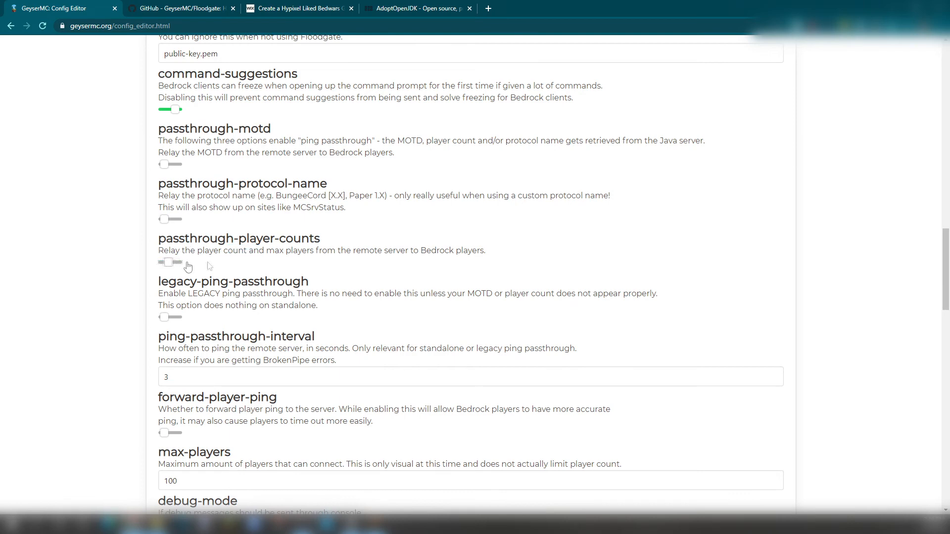
pyautogui.click(170, 262)
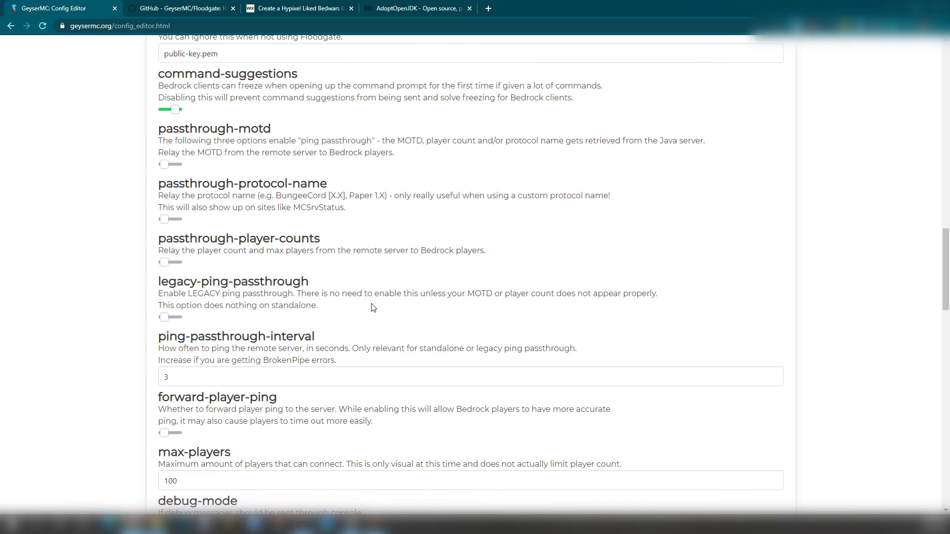
pyautogui.scroll(-3)
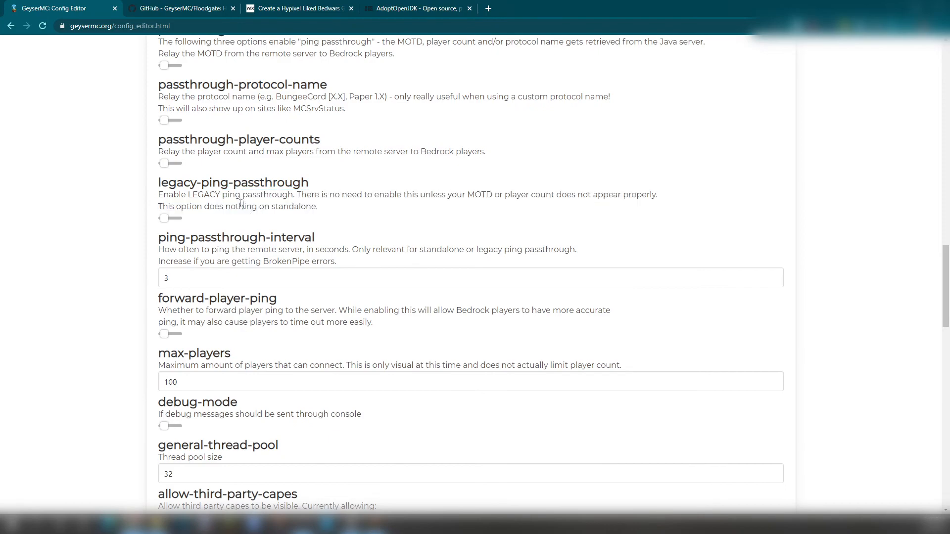
pyautogui.scroll(-3)
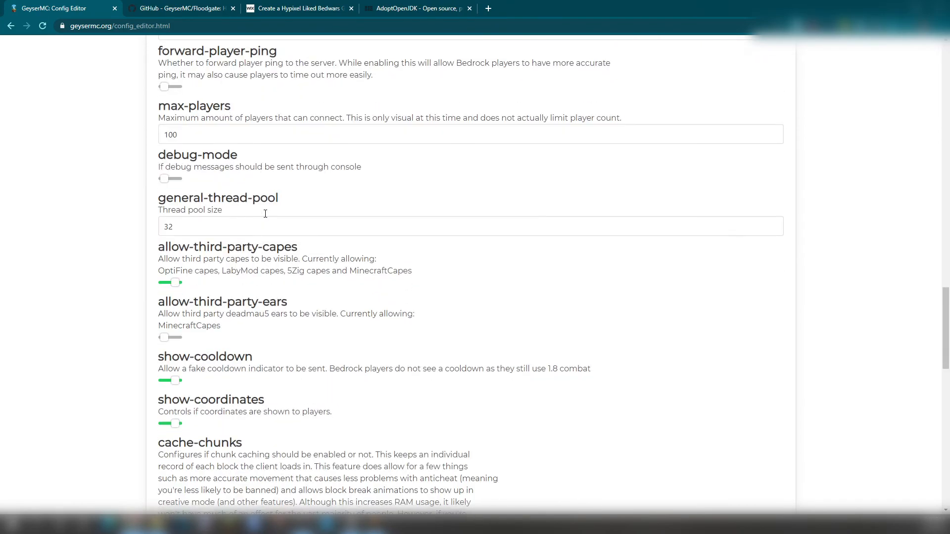
# Set max-players to 50 and review the remaining options down to config-version
pyautogui.scroll(-3)
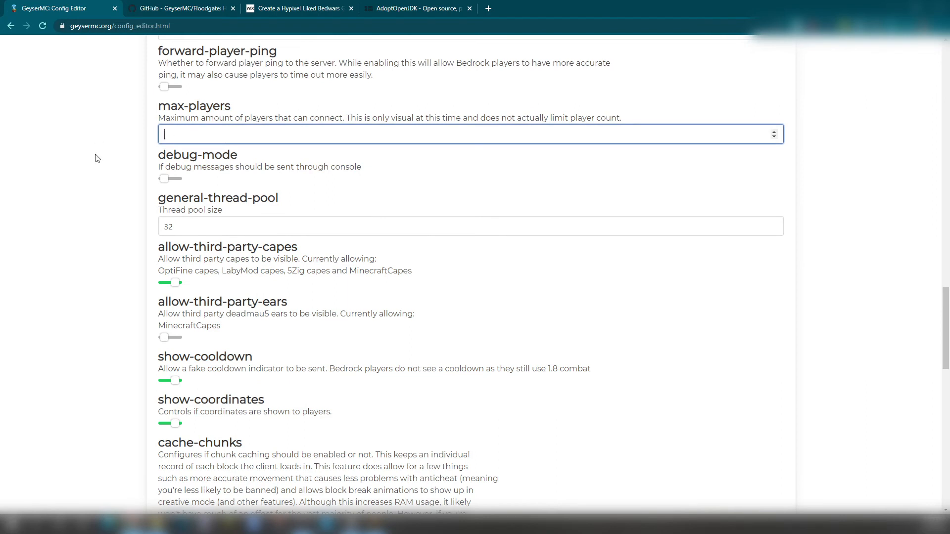
pyautogui.write('50')
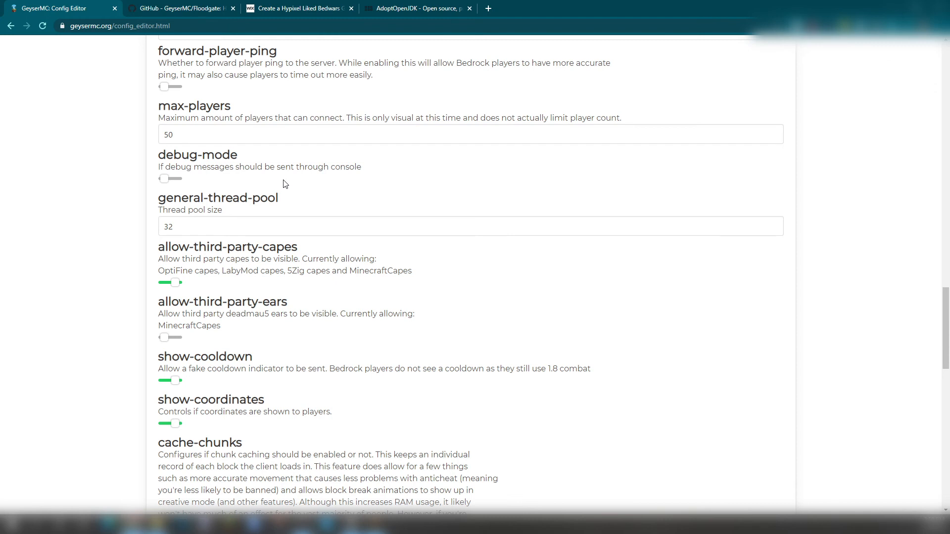
pyautogui.moveTo(277, 297)
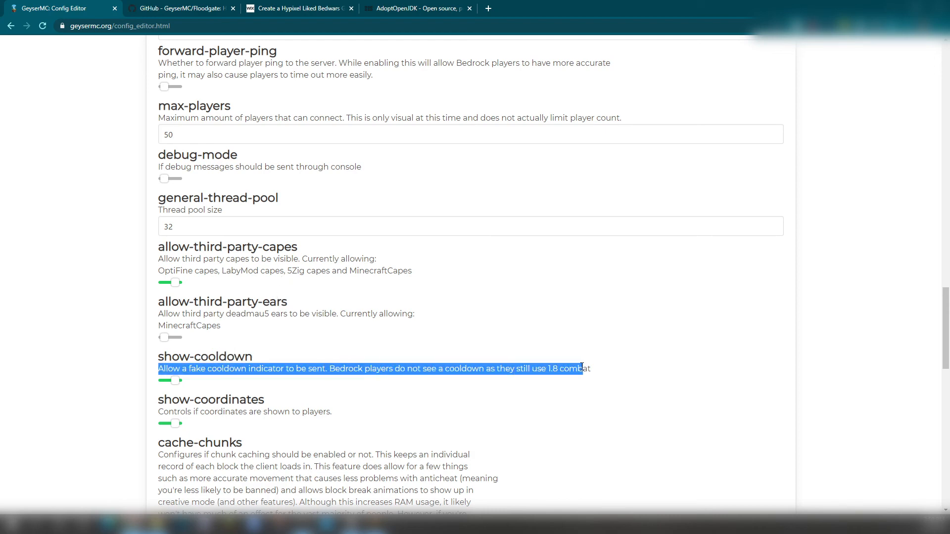
pyautogui.scroll(-3)
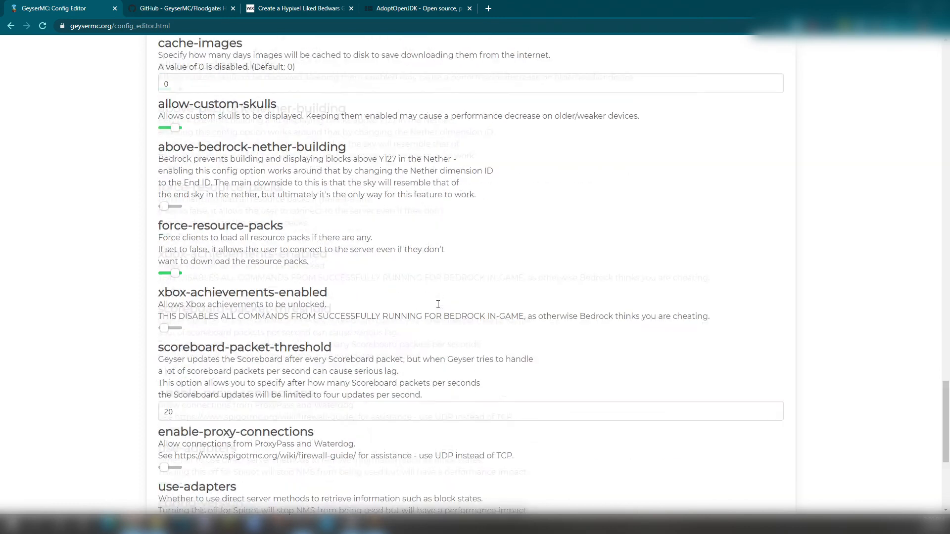
pyautogui.scroll(-3)
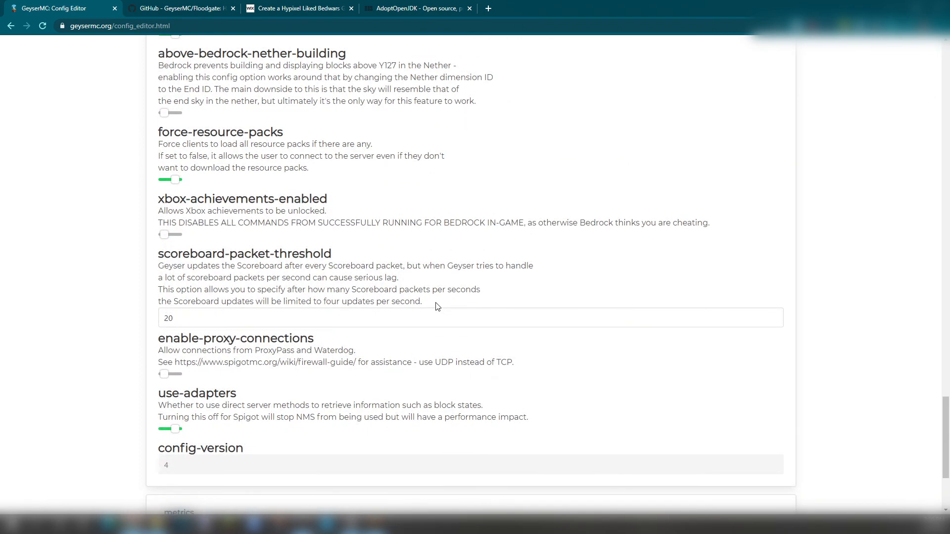
pyautogui.moveTo(432, 303)
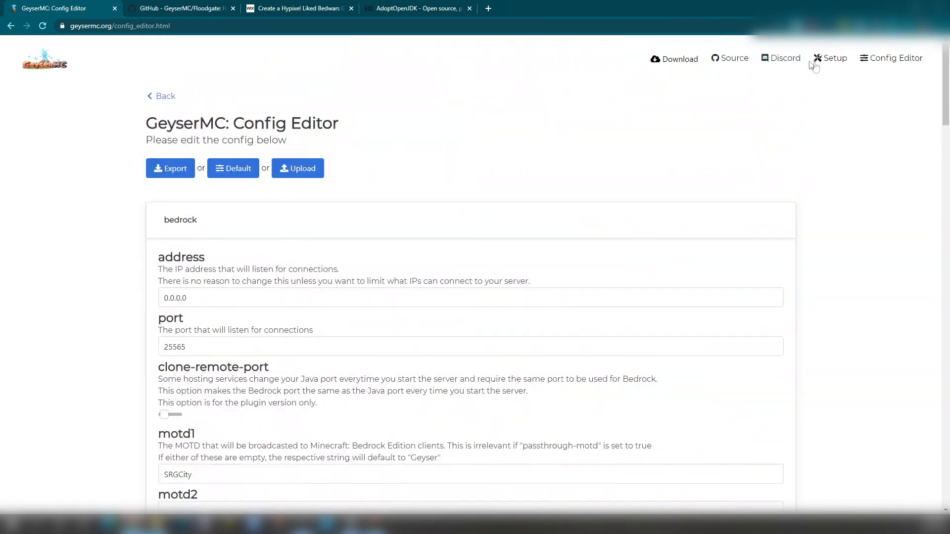
# Open the Geyser wiki Setup page and scroll down to Setup Videos
pyautogui.click(835, 58)
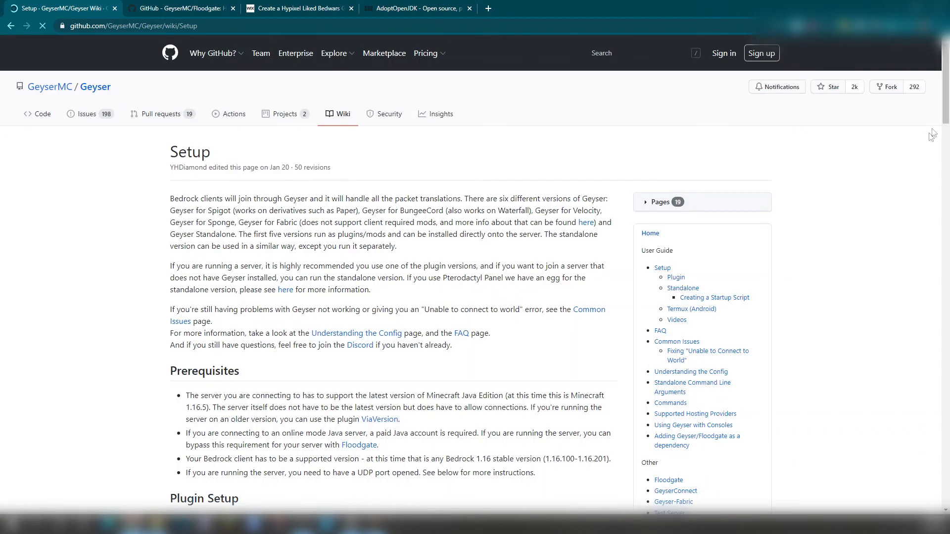
pyautogui.scroll(-3)
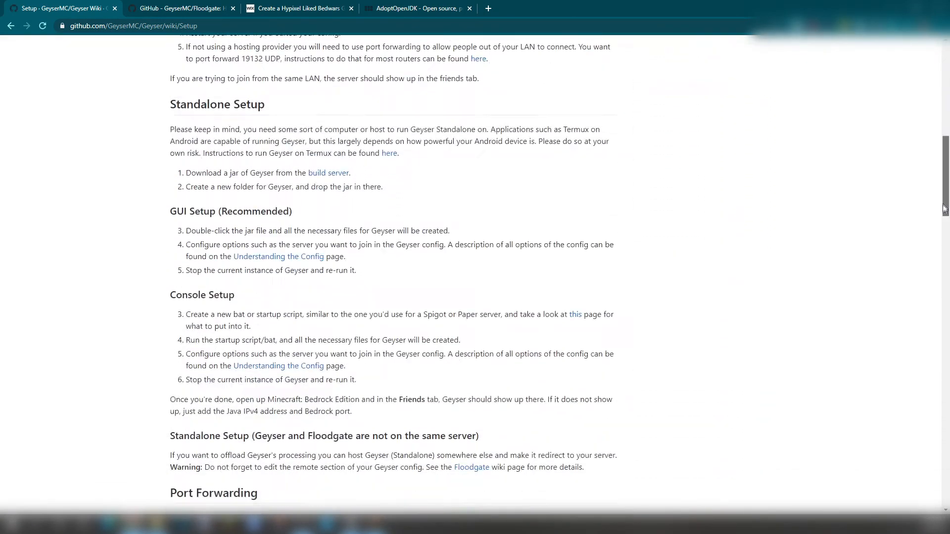
pyautogui.scroll(-3)
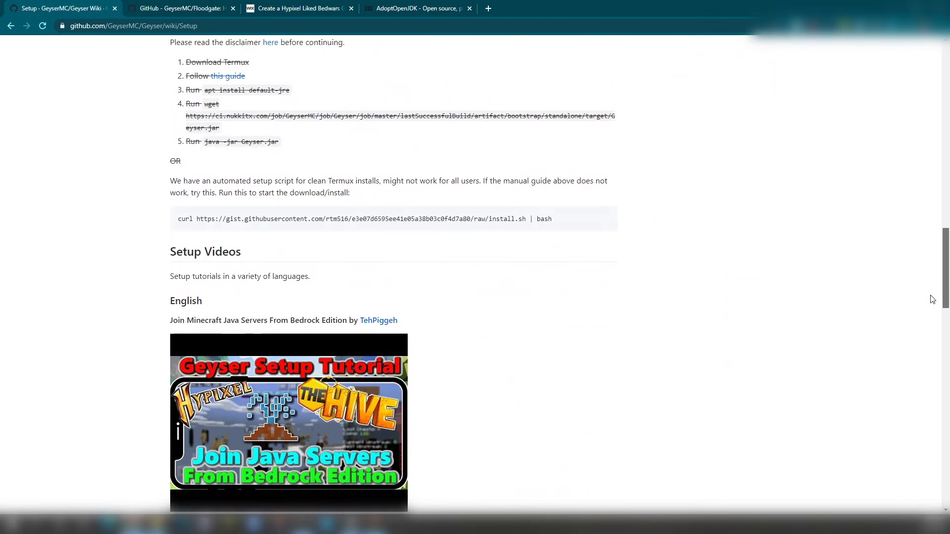